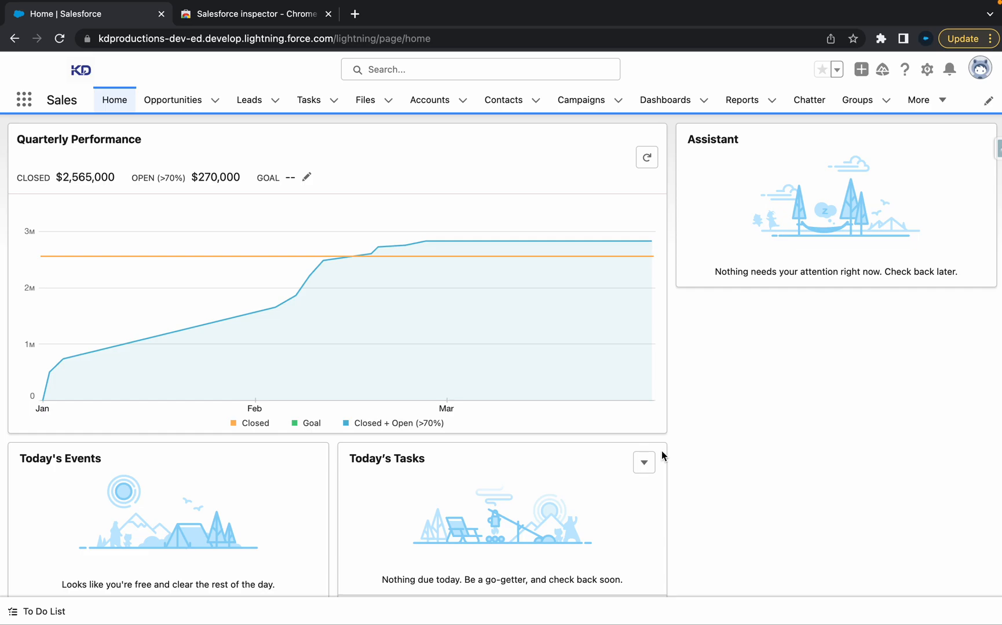
mouse_move(673, 285)
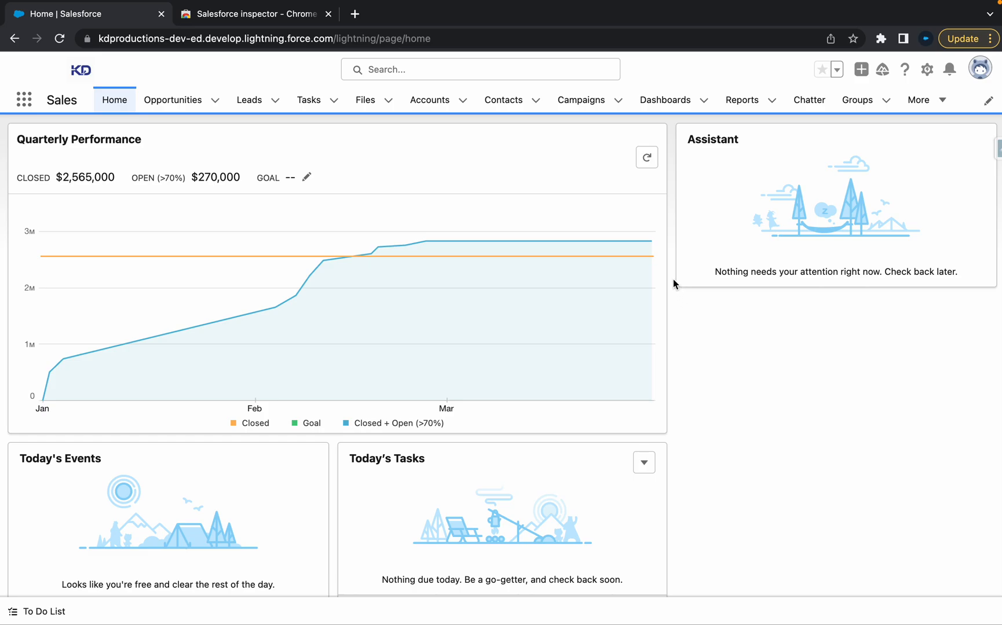
mouse_move(669, 127)
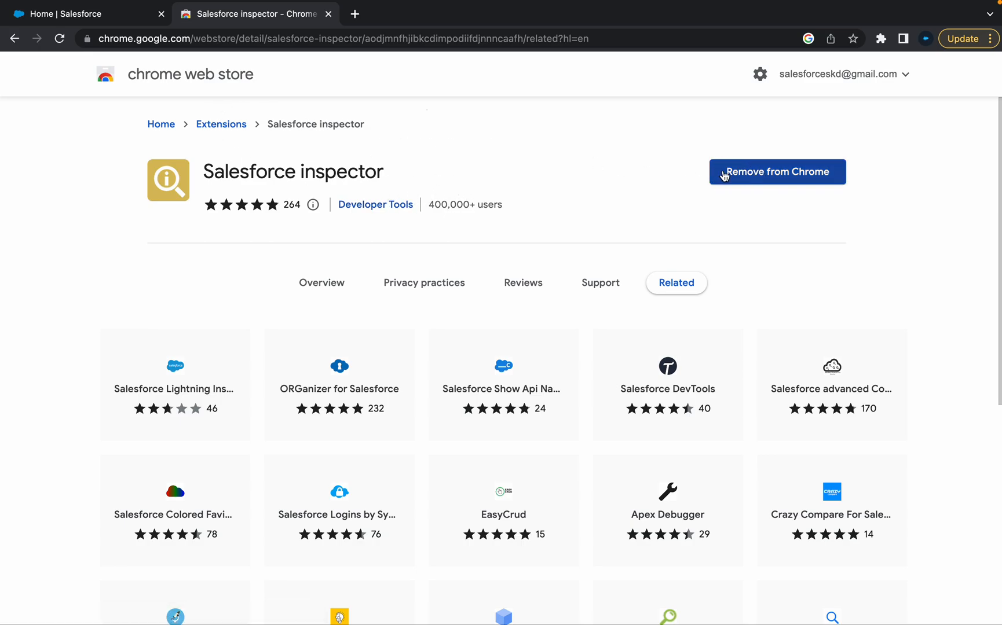
Go back to the Salesforce home tab with the Salesforce Inspector panel open
click(76, 13)
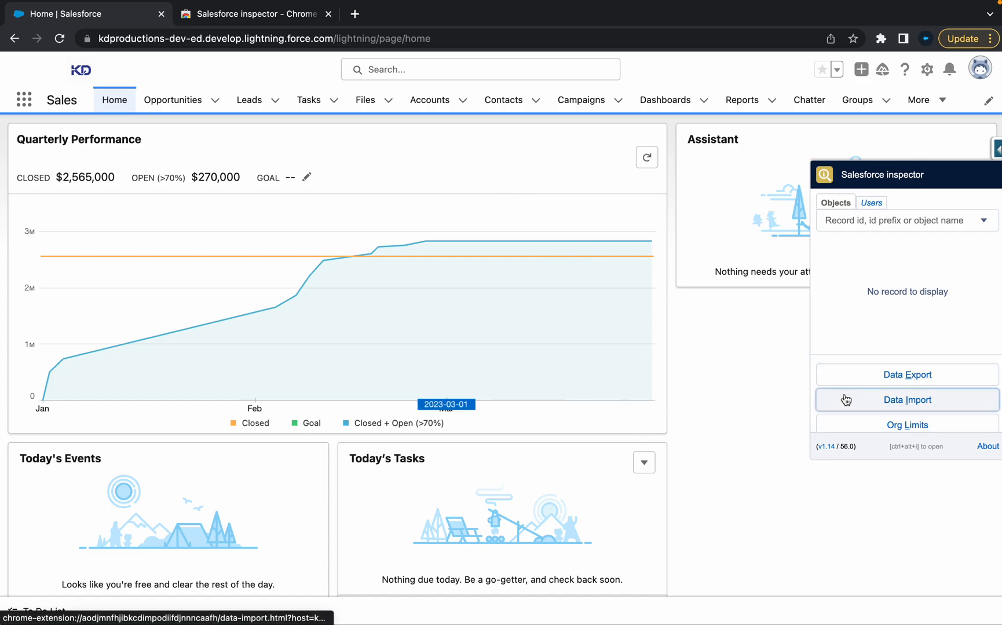
Open Data Import and view the Insert/Update/Upsert/Delete actions, leaving Insert selected
click(905, 400)
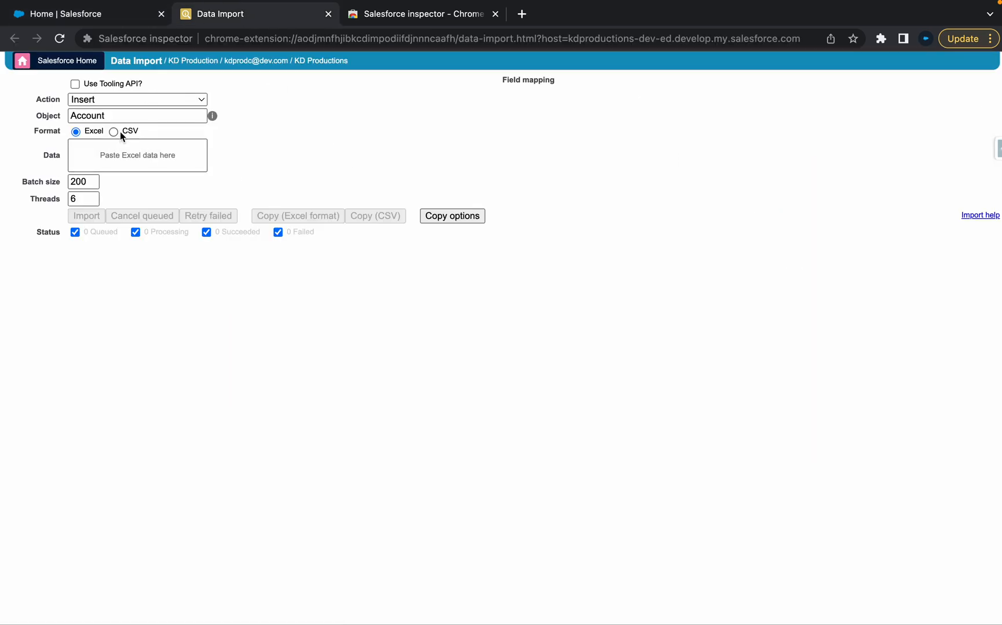
click(136, 99)
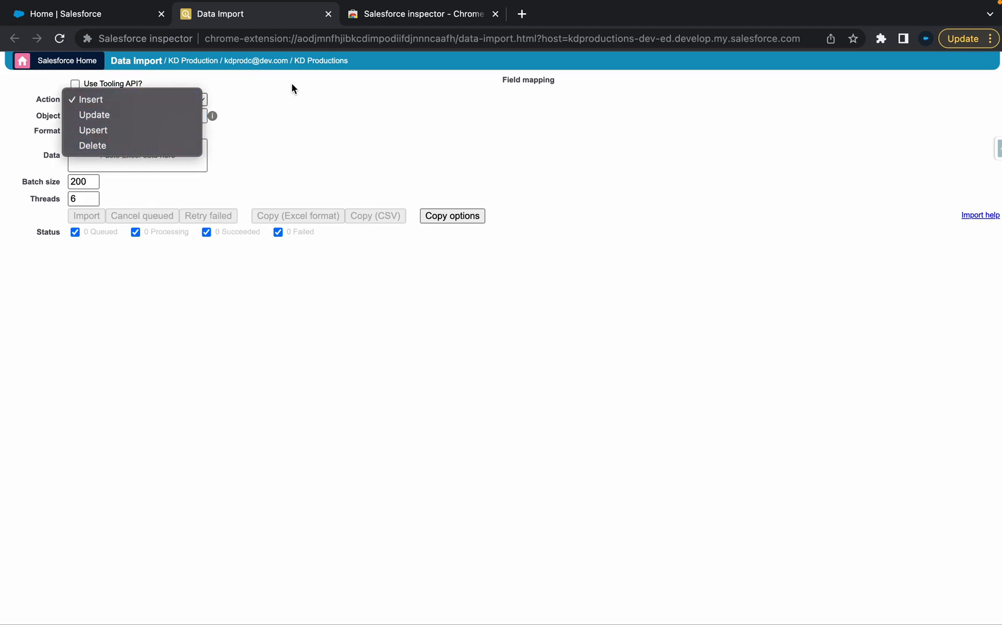
click(91, 99)
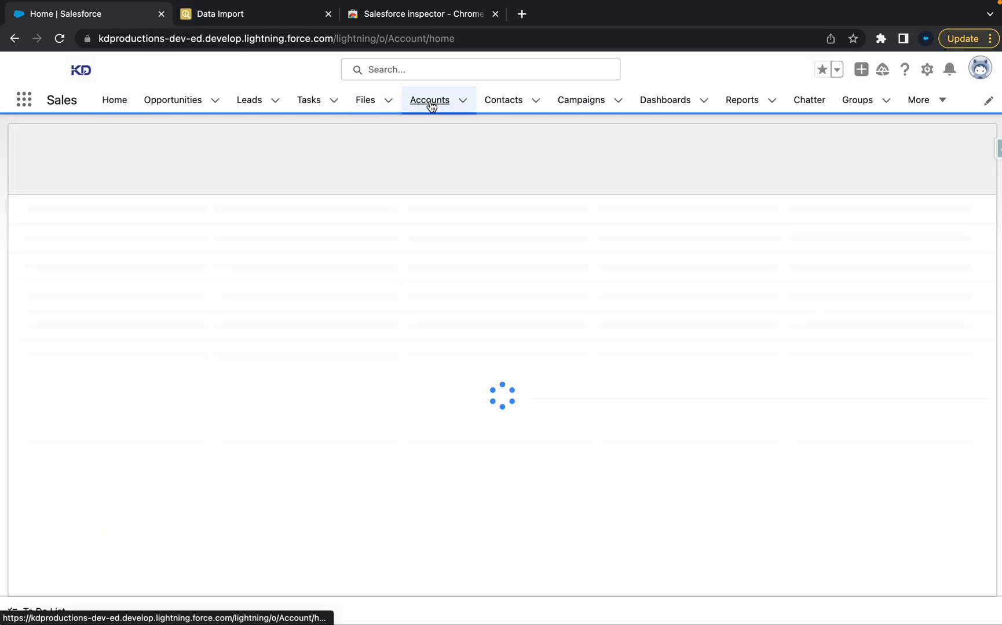
Browse the Accounts and Contacts lists, then bring up the New Contact form's required fields
click(429, 99)
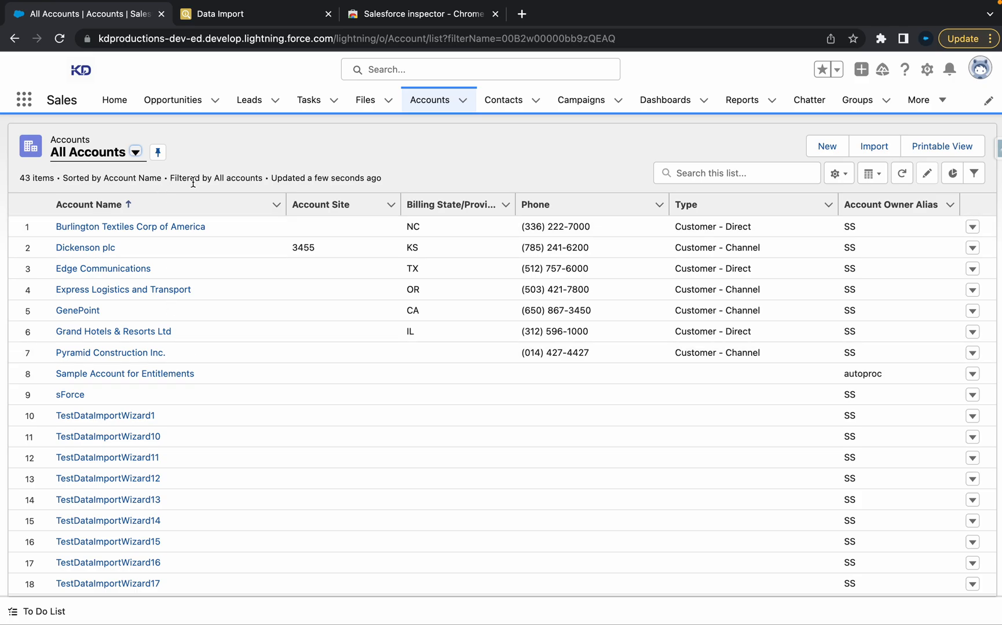
scroll(down, 3)
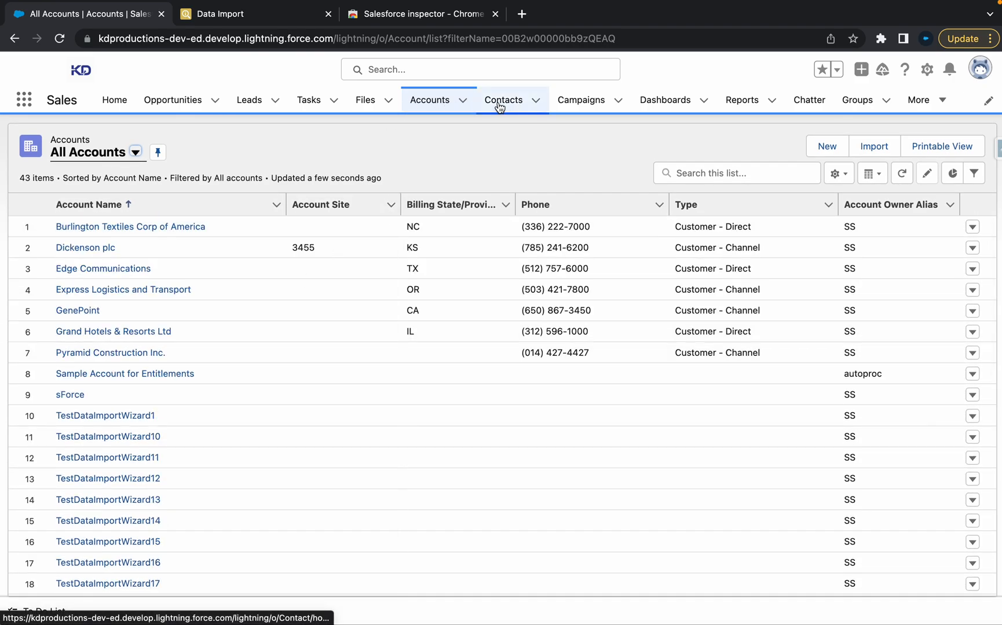
click(503, 99)
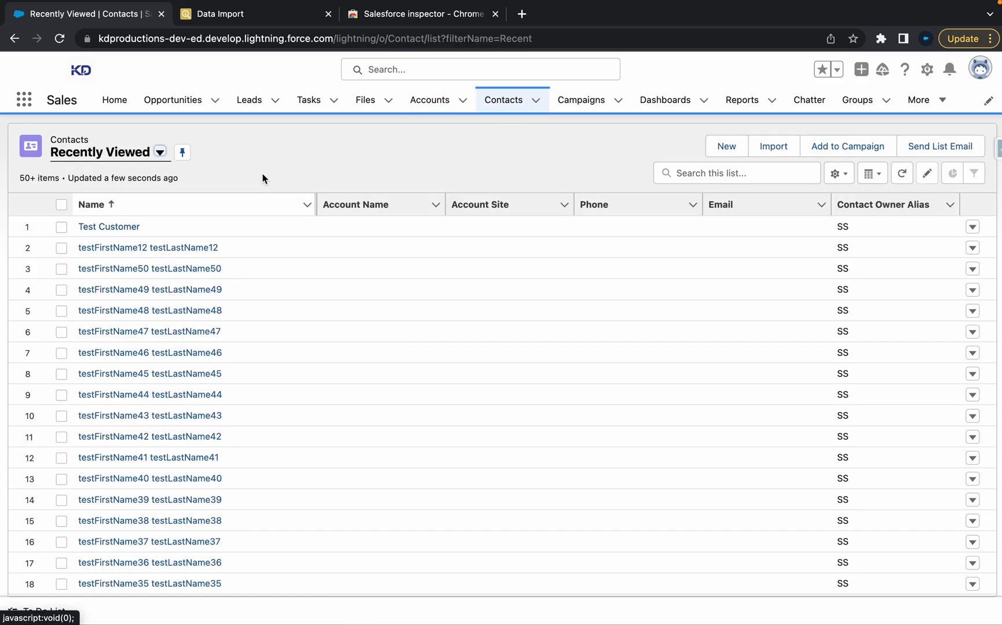
click(725, 146)
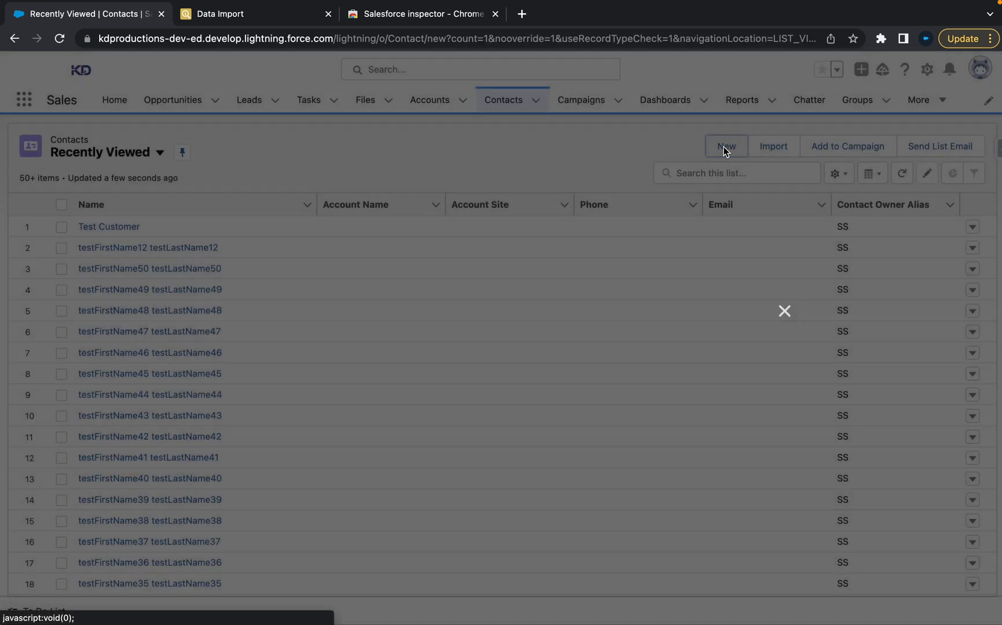
click(725, 147)
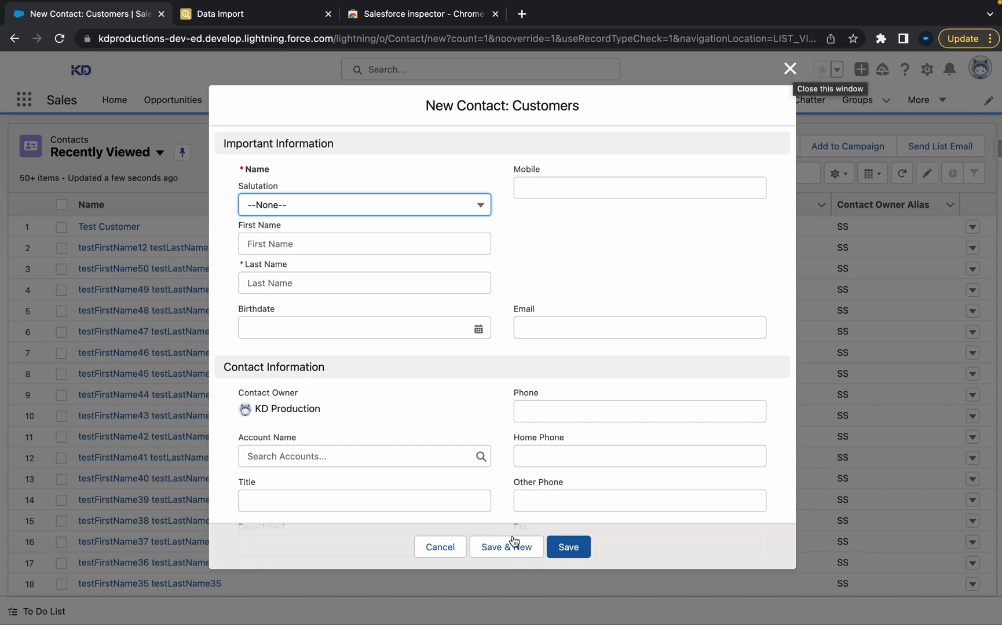
click(568, 546)
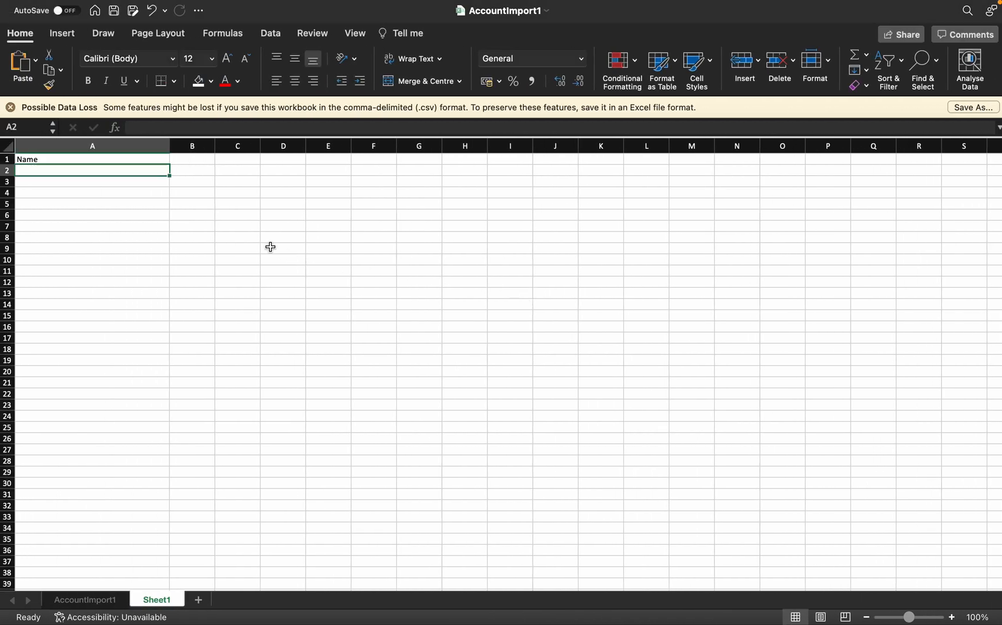
Fill column A with a LastName header and numbered TestContact1, TestContact2… names
text(LastN)
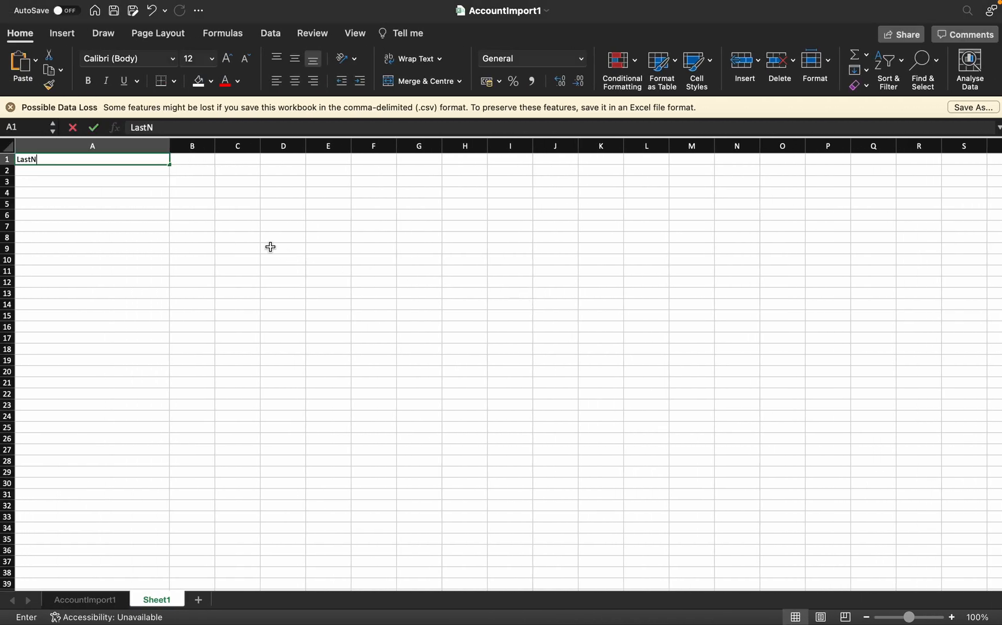
text(Te)
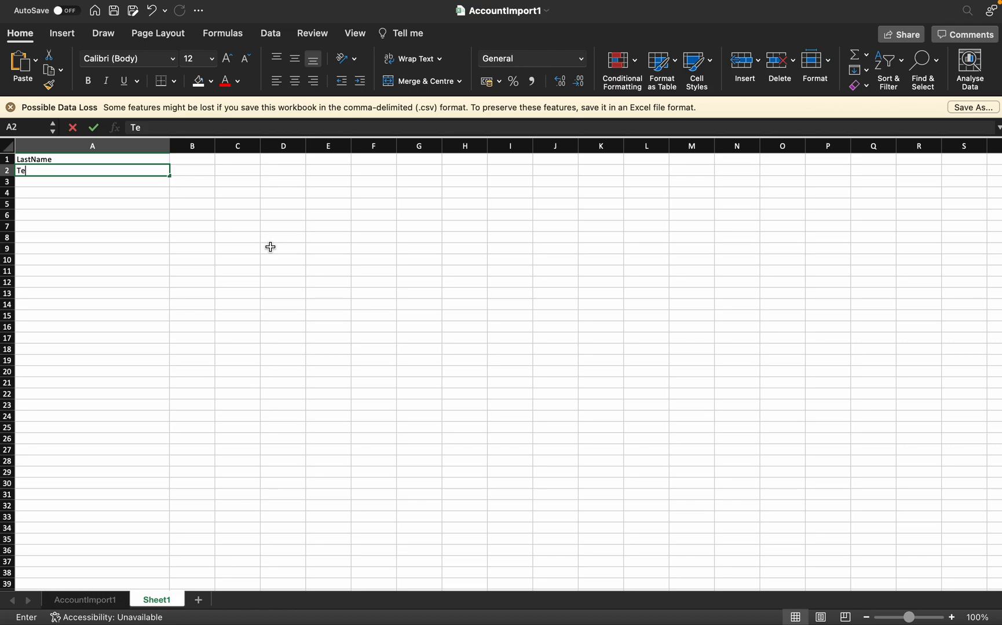
text(stContact1)
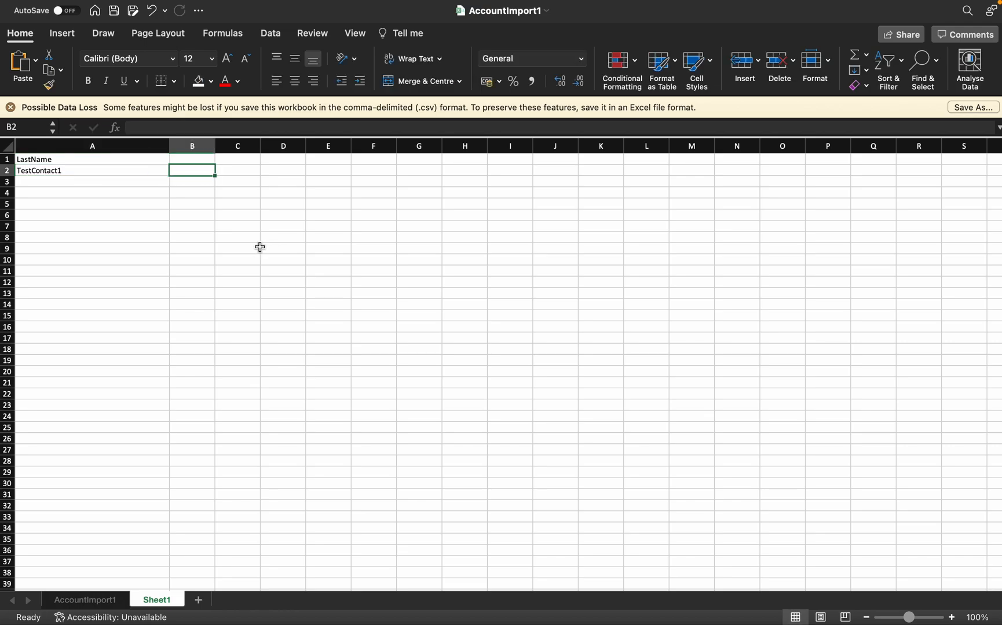
click(92, 171)
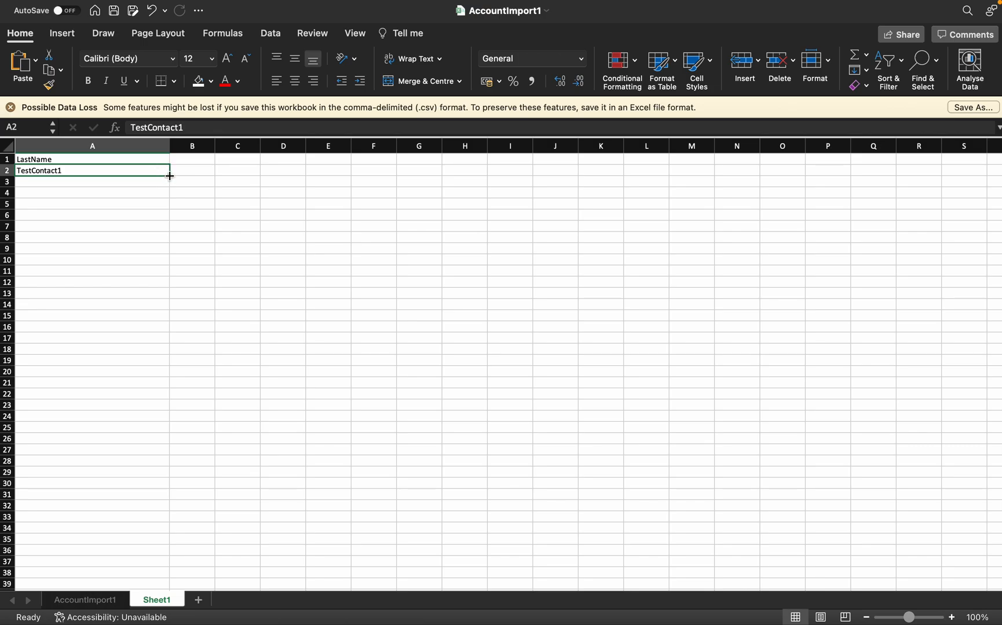
drag(170, 175, 166, 574)
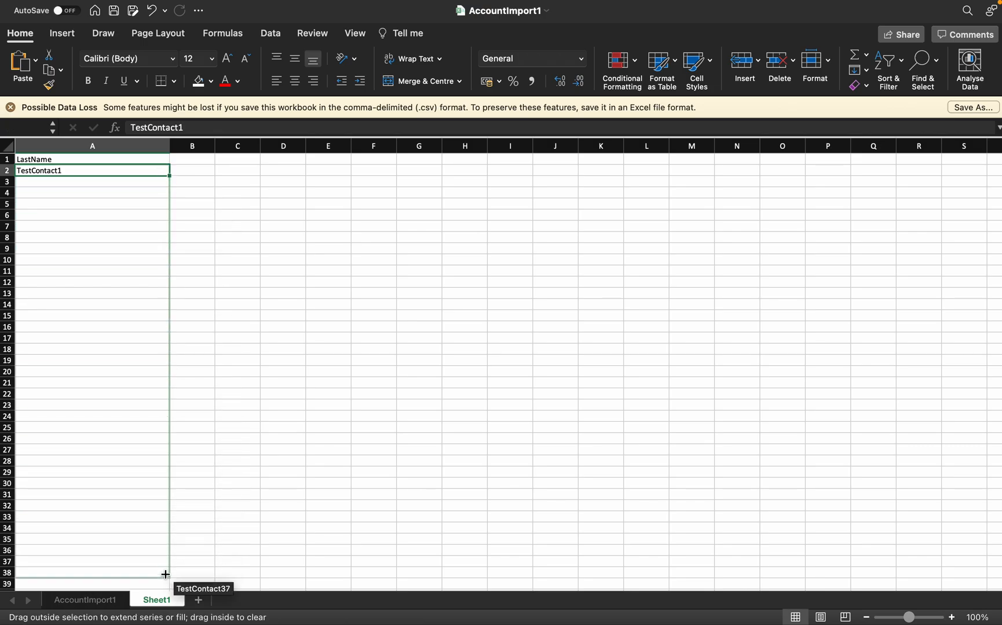
drag(166, 575, 162, 618)
text(Phone)
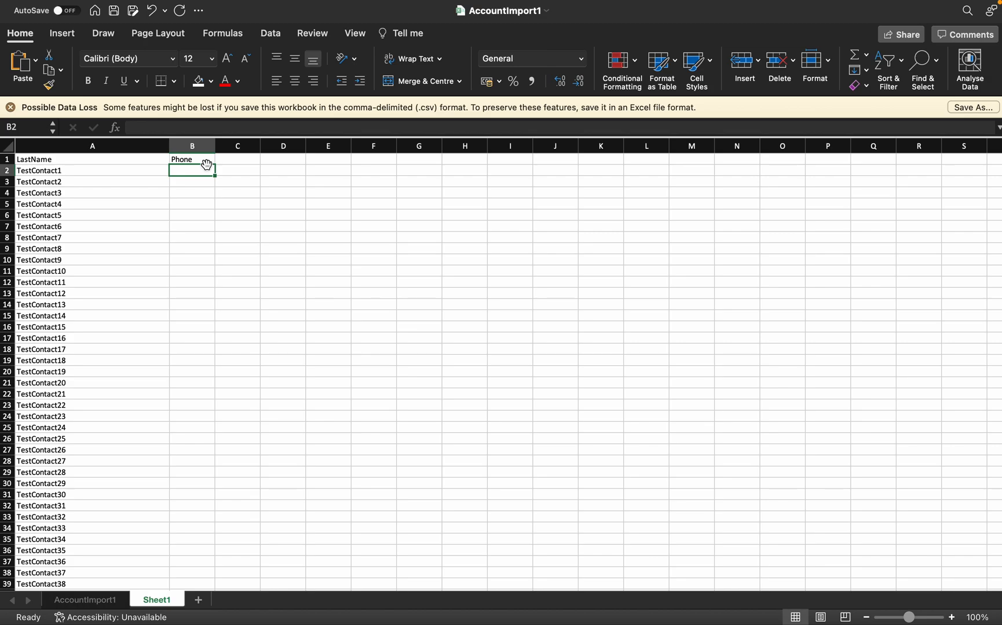
Add Phone values 123456, 123457 and fill the column down incrementally
text(123456)
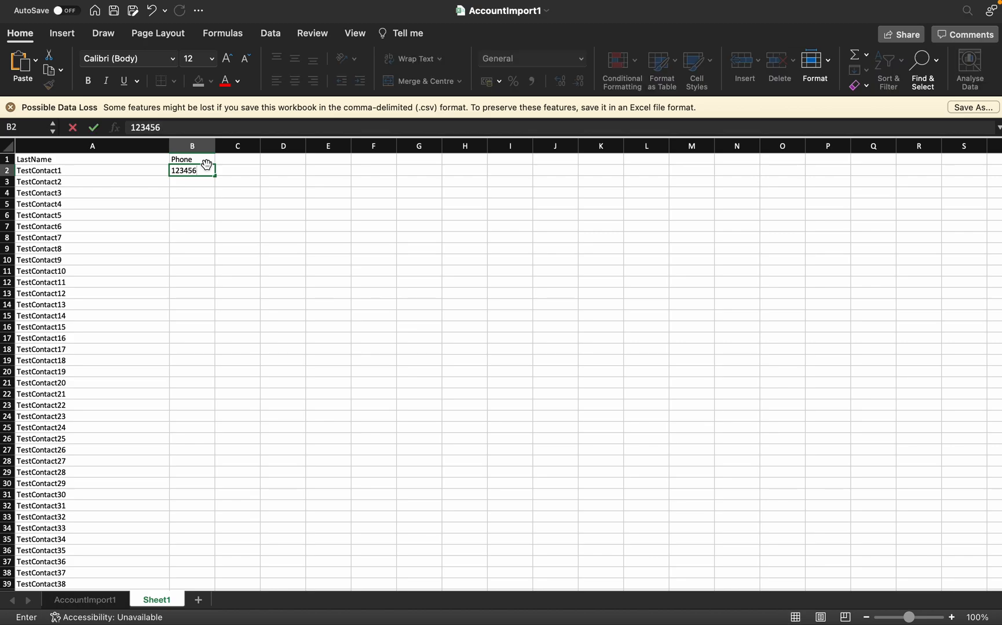
text(123)
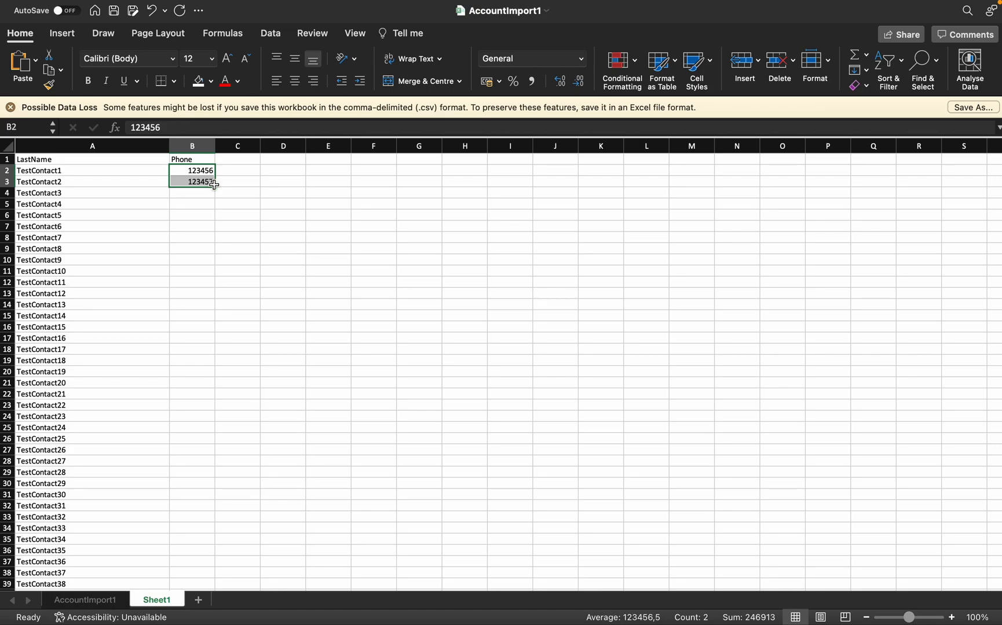
drag(203, 181, 203, 583)
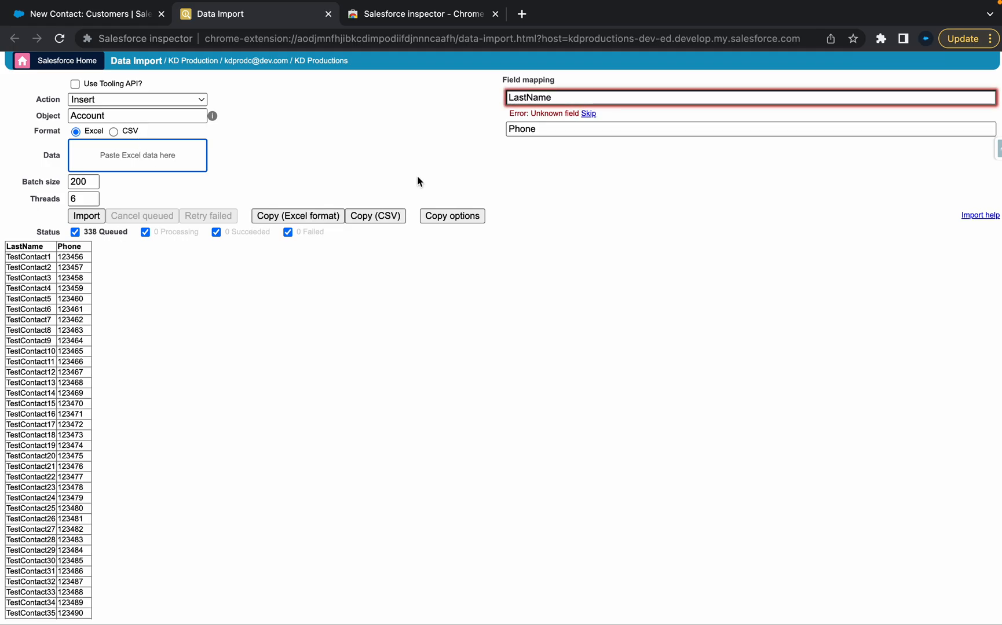
mouse_move(175, 142)
text(Contact)
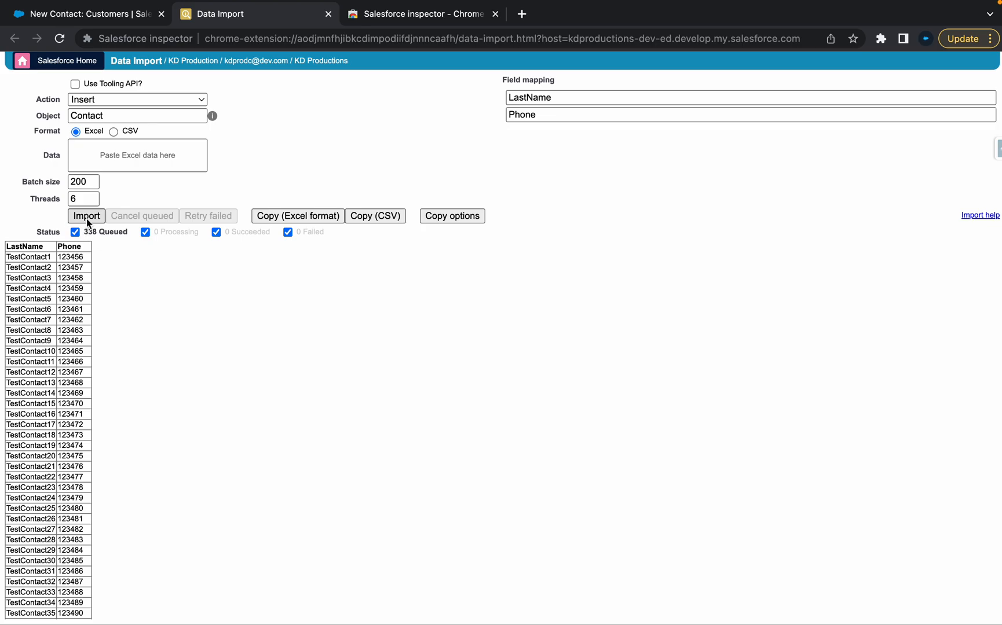
Import the 338 pasted rows as Contact records and confirm, all succeeding
click(87, 216)
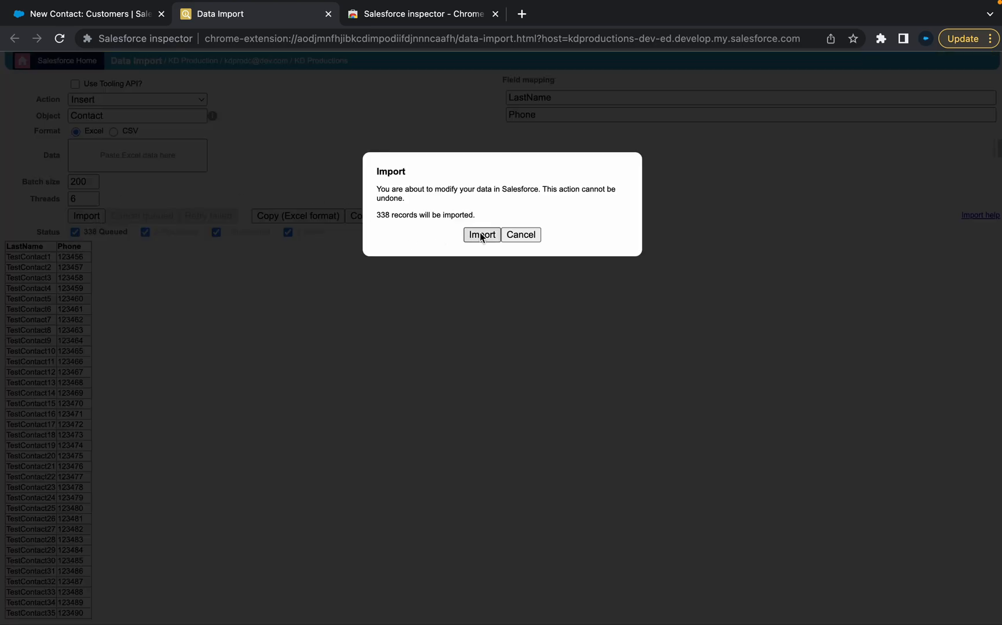
click(481, 235)
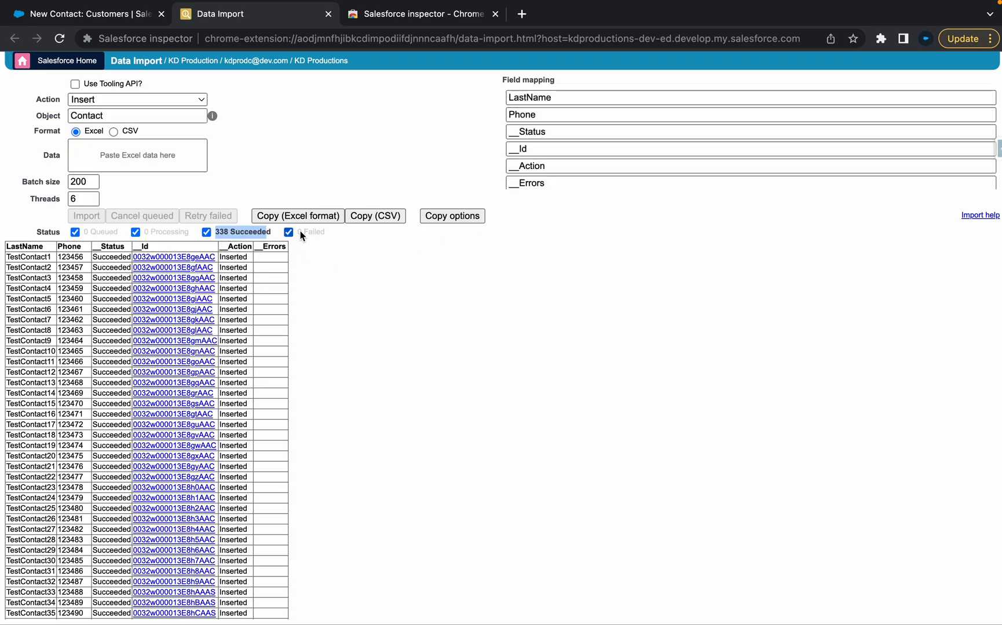
click(289, 232)
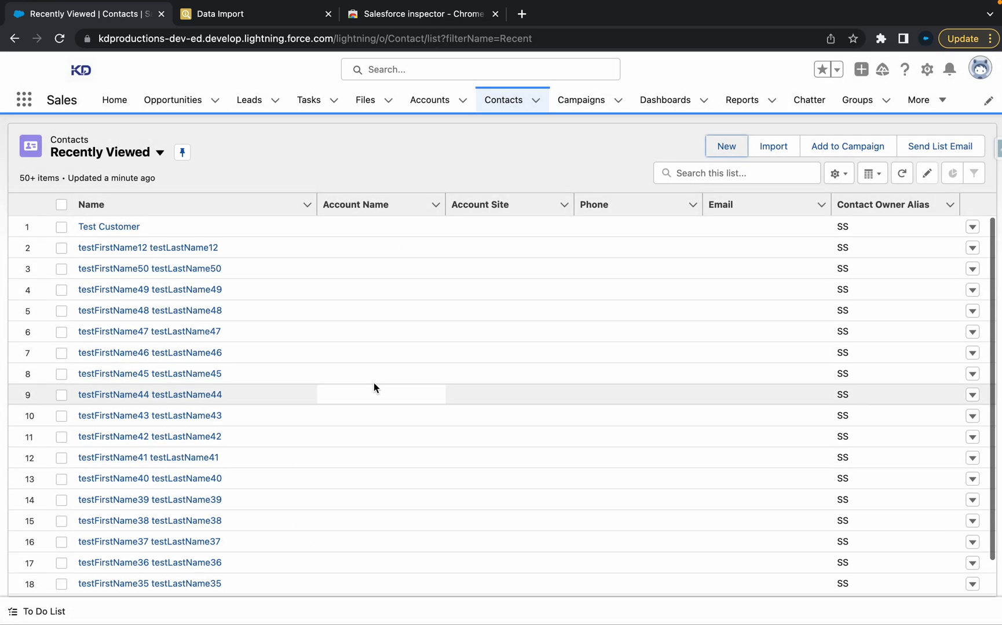
mouse_move(186, 280)
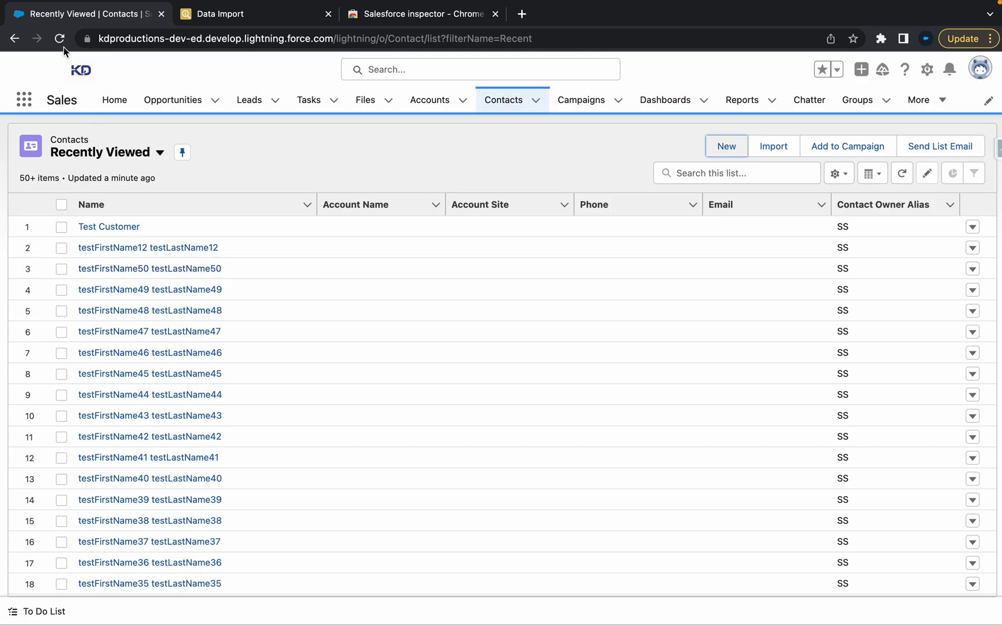
Reload the contacts page and switch the list view to All Contacts
click(60, 39)
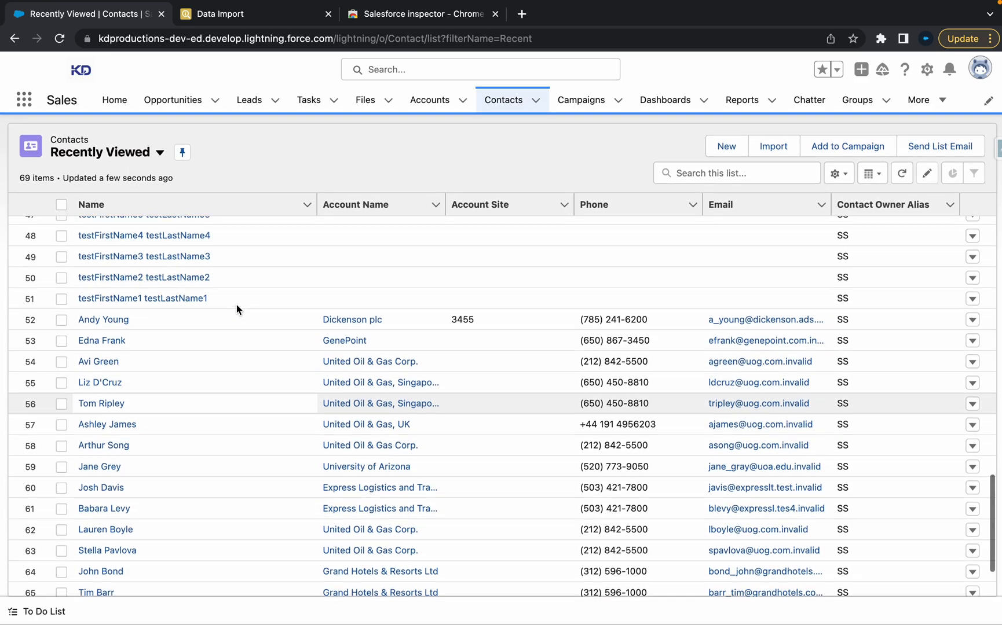
scroll(down, 3)
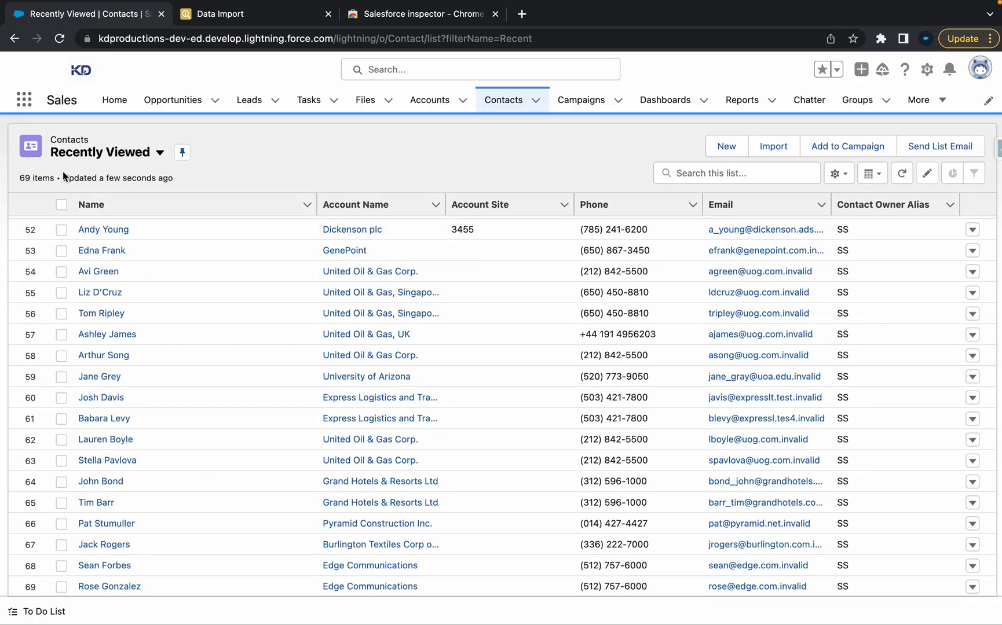
click(160, 153)
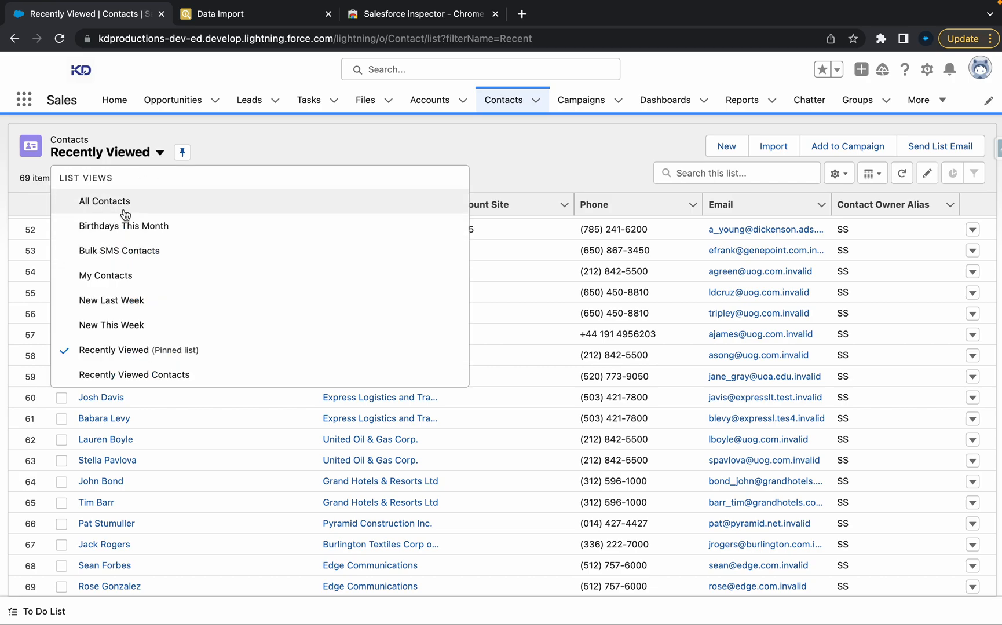
click(104, 201)
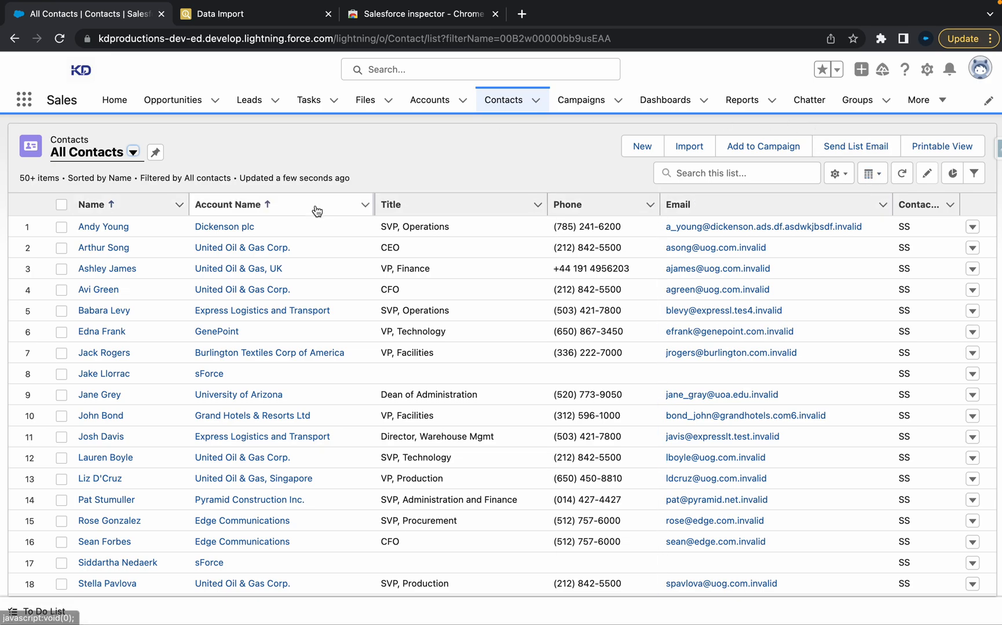
mouse_move(91, 205)
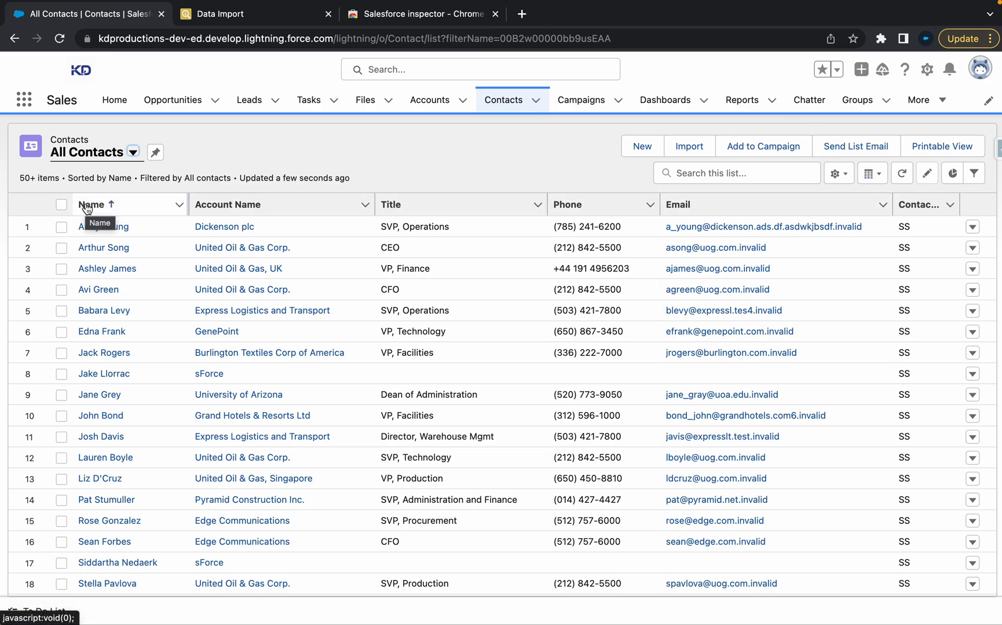
Refresh All Contacts and scroll to the bottom until all 409 contacts load
click(93, 204)
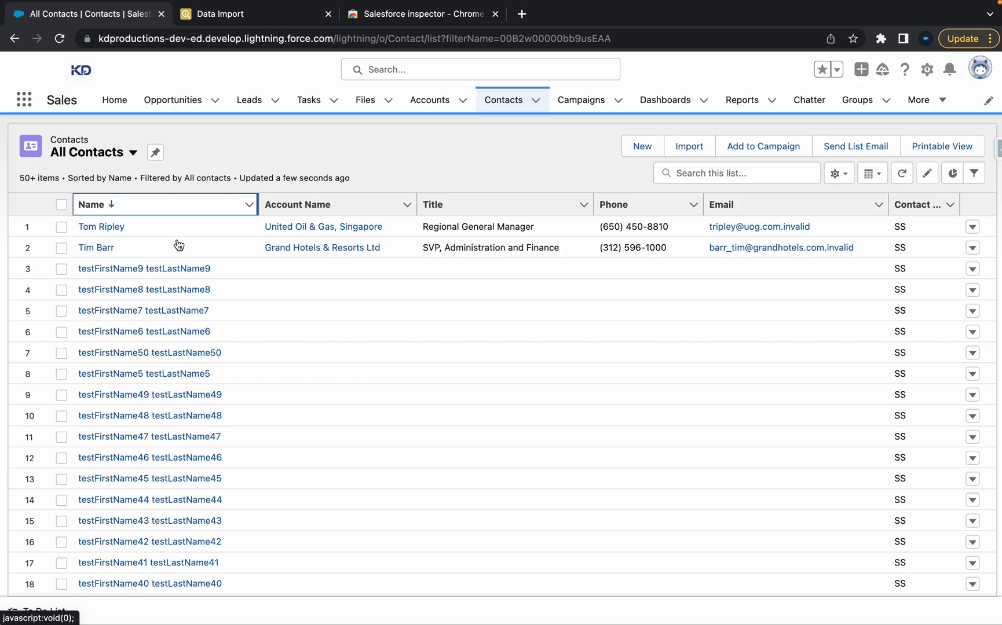
scroll(down, 3)
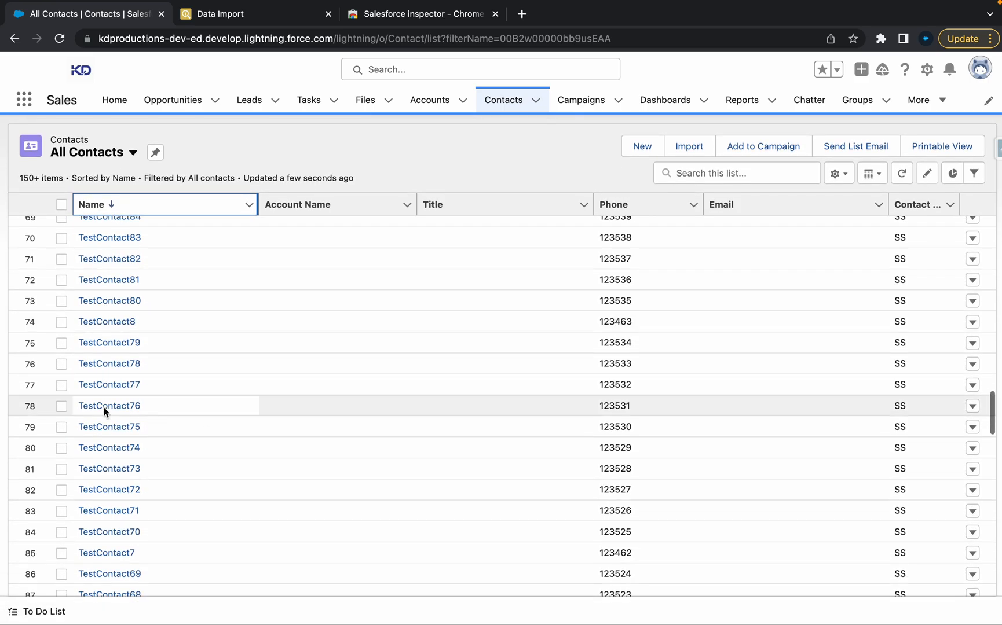
scroll(down, 3)
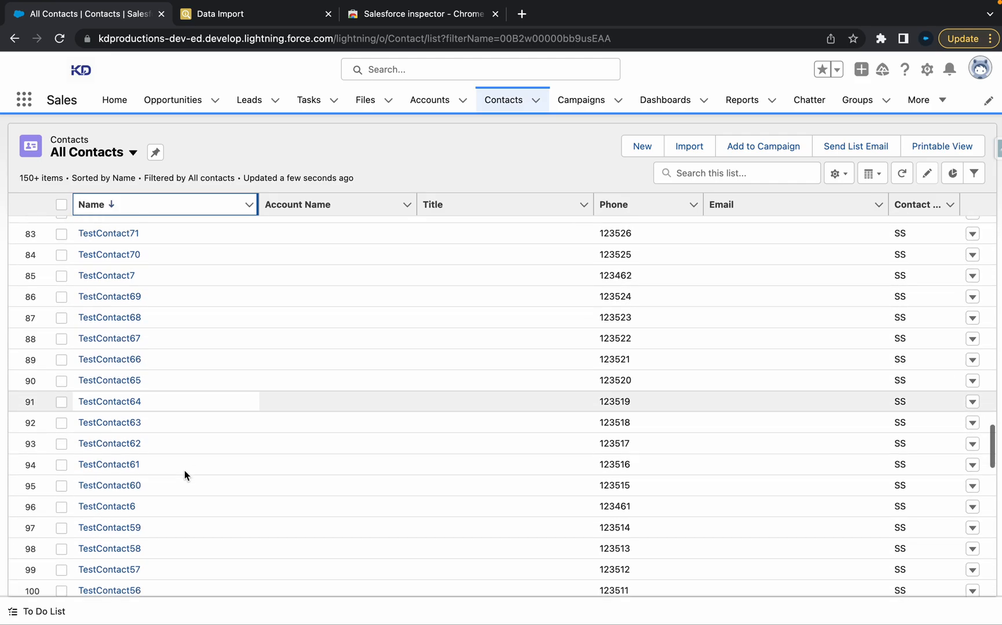
scroll(down, 3)
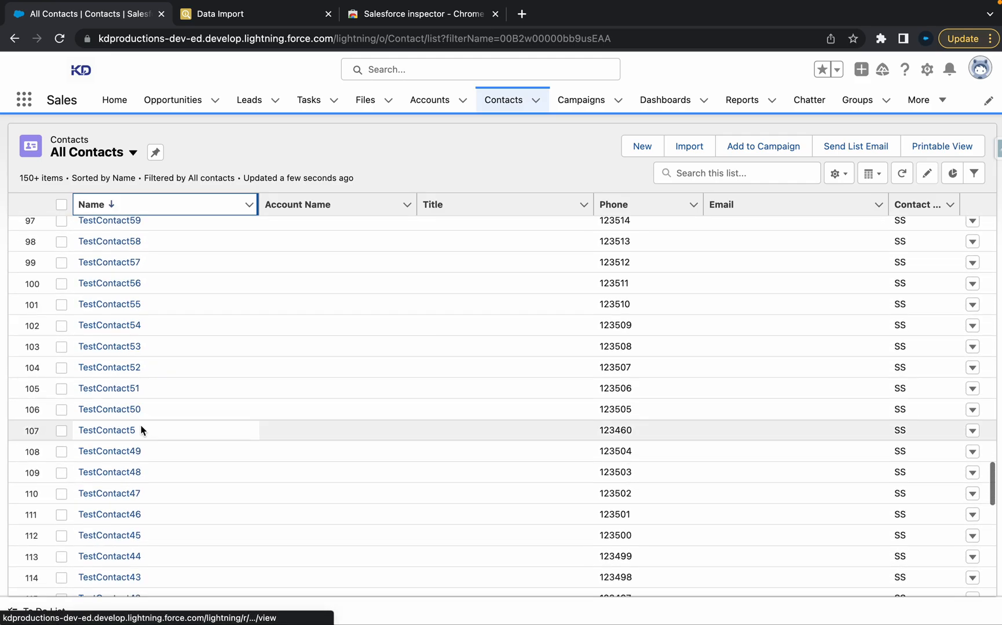
scroll(down, 3)
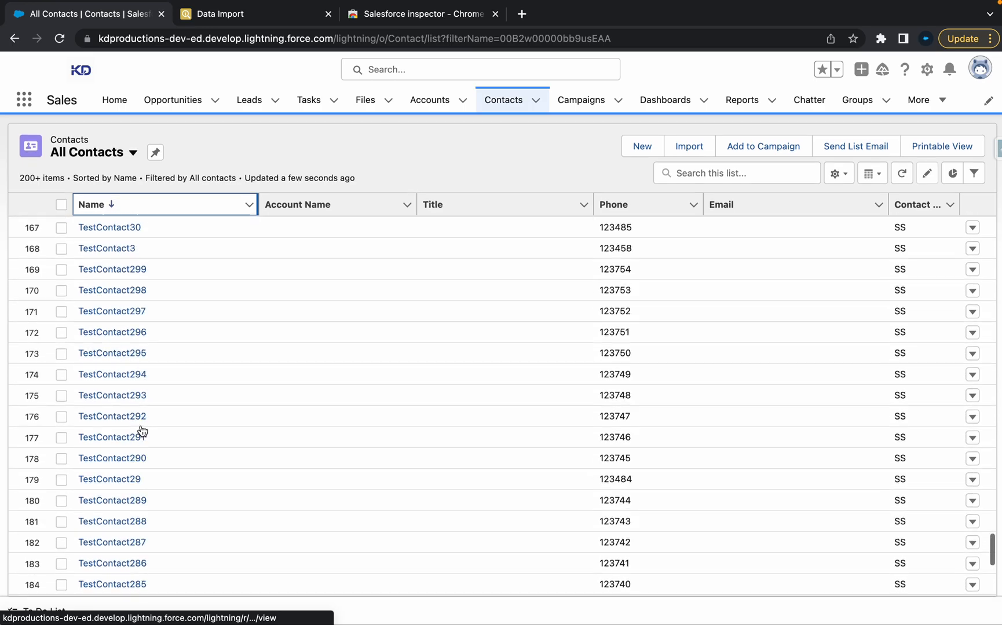
scroll(down, 3)
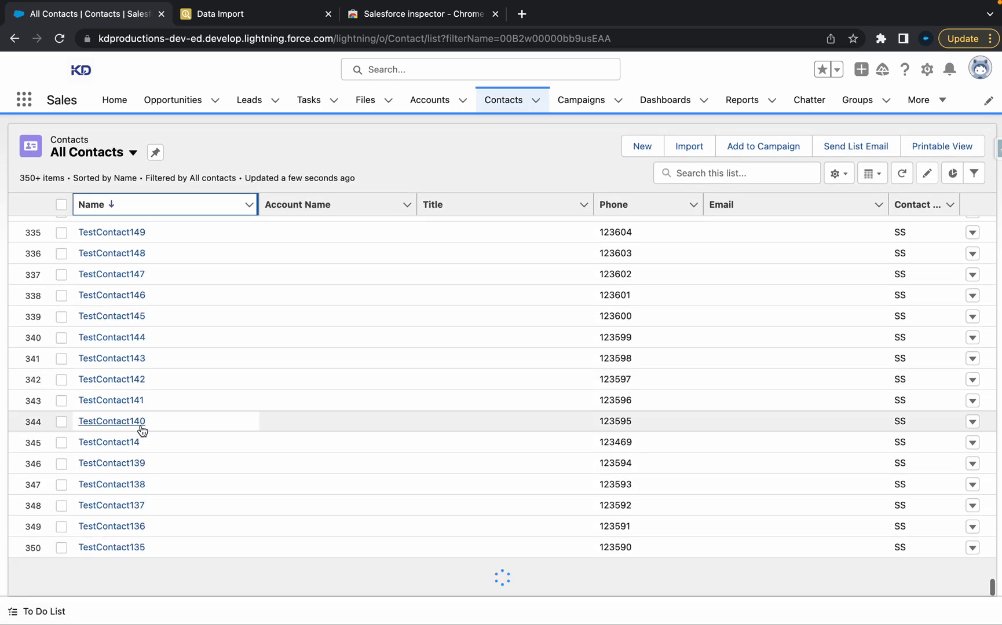
scroll(down, 3)
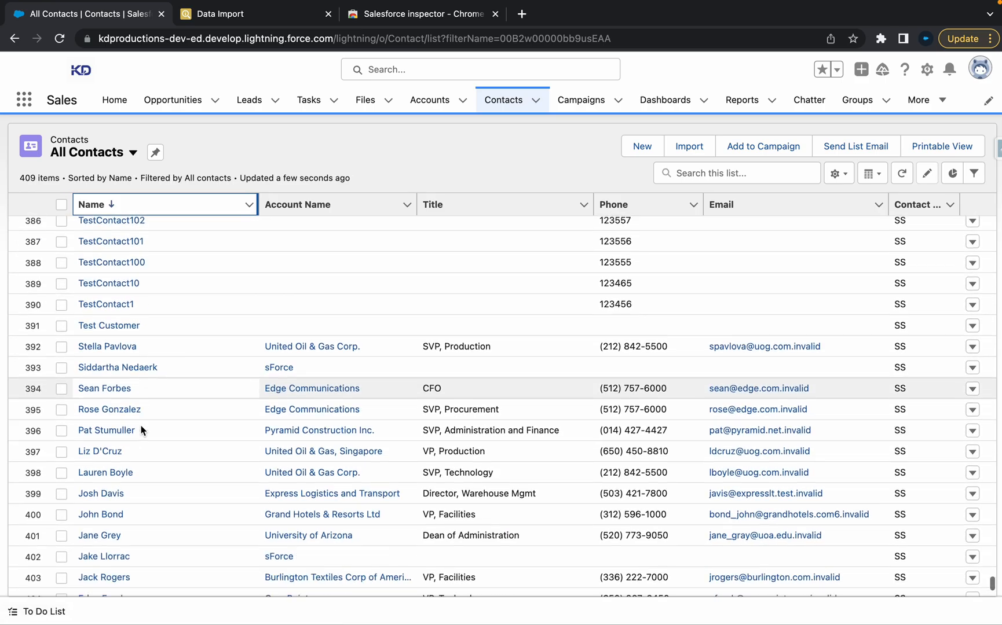
scroll(down, 3)
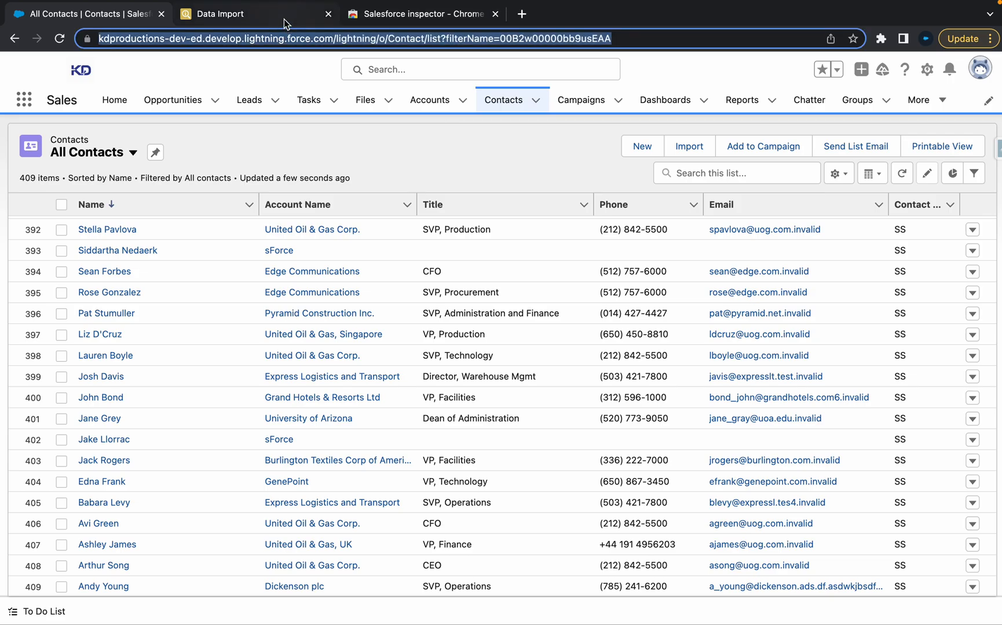
Copy the 338 contact Ids from Excel and run a Delete import on them
click(254, 14)
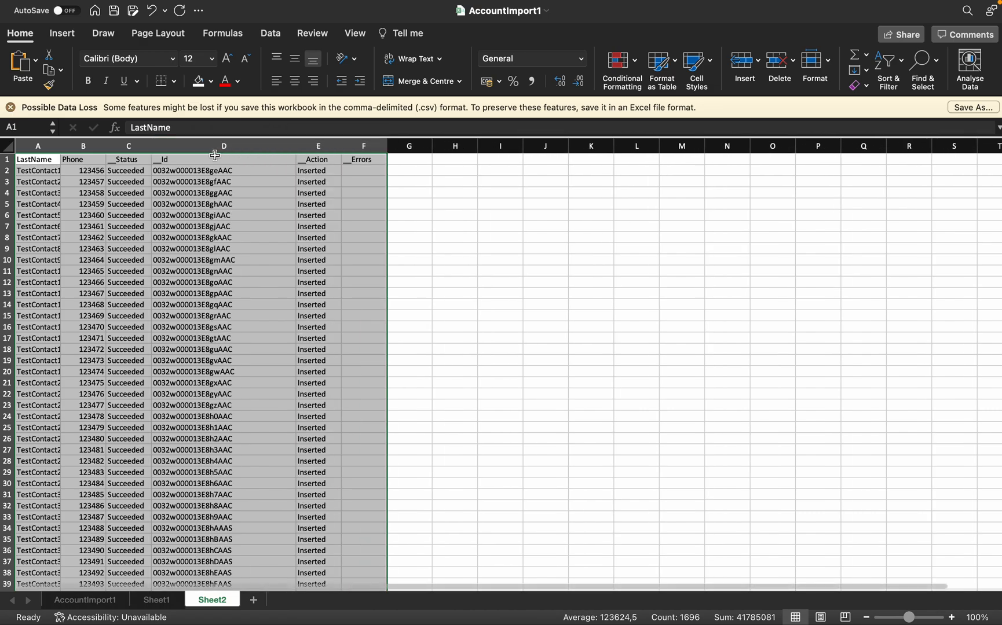
click(223, 146)
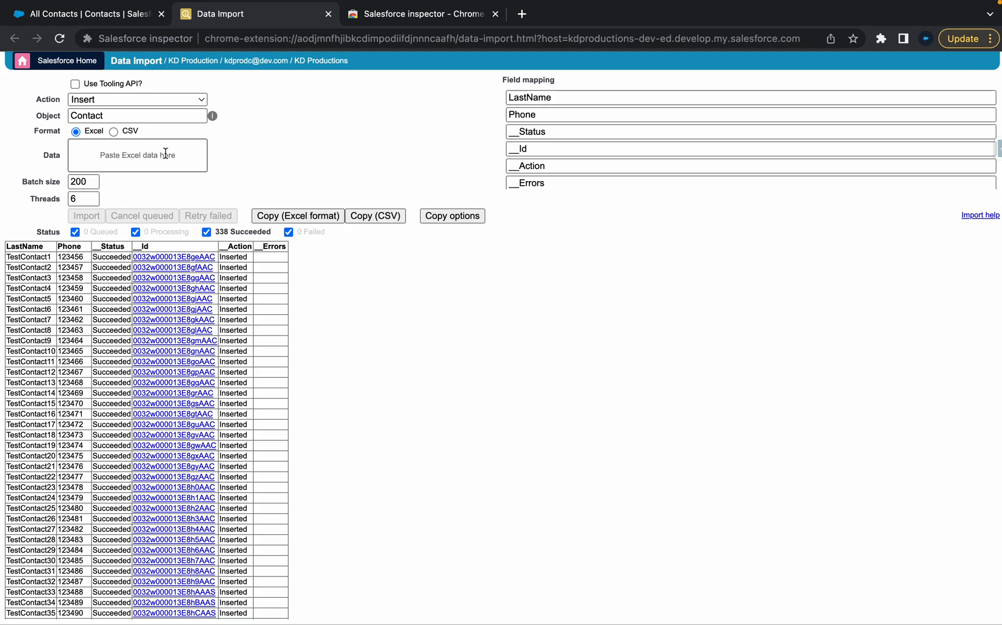
mouse_move(127, 103)
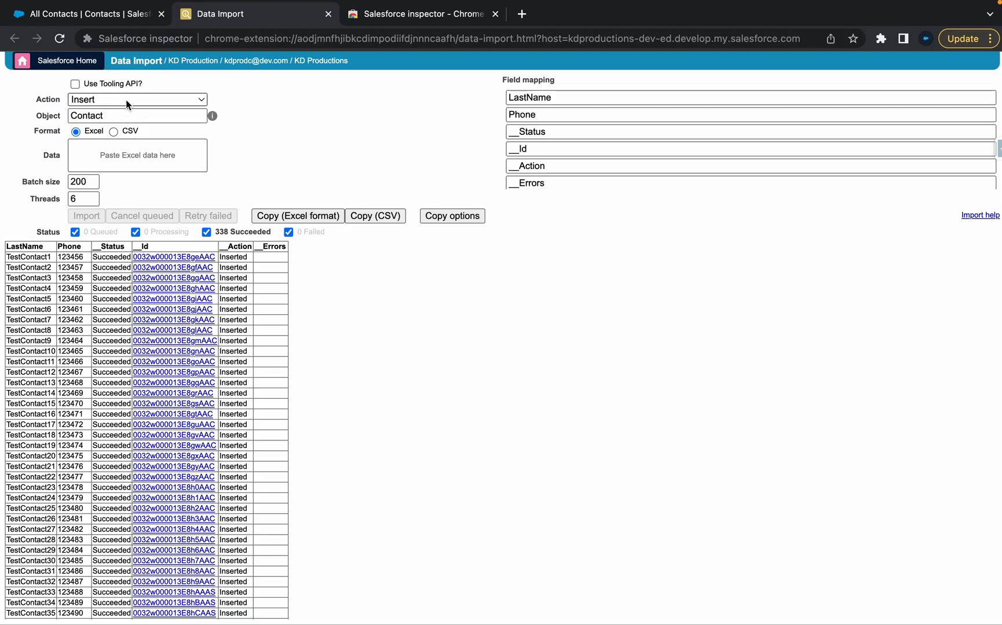
click(136, 100)
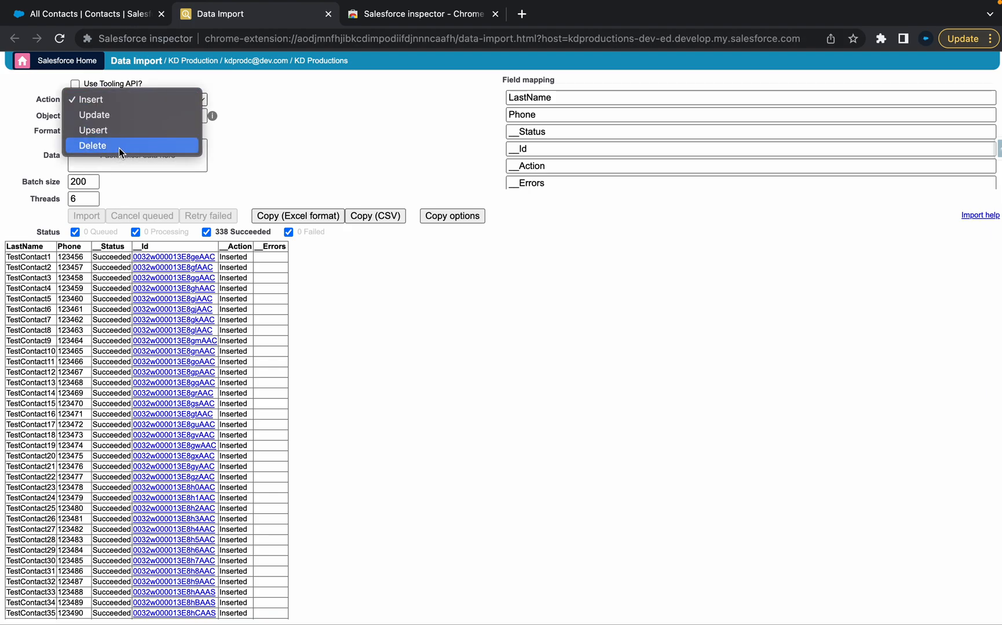
click(93, 145)
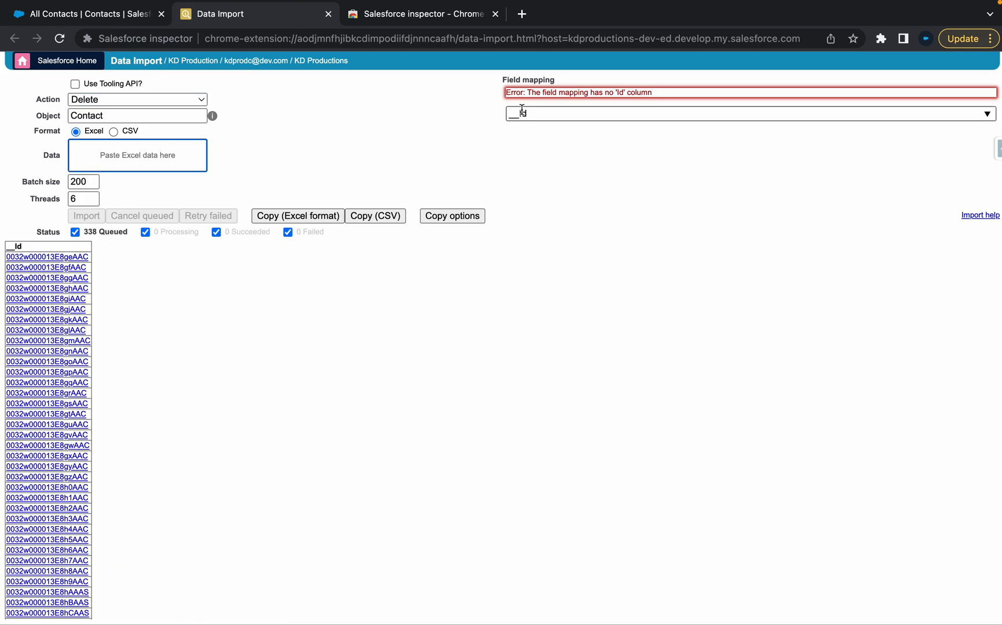
text(d)
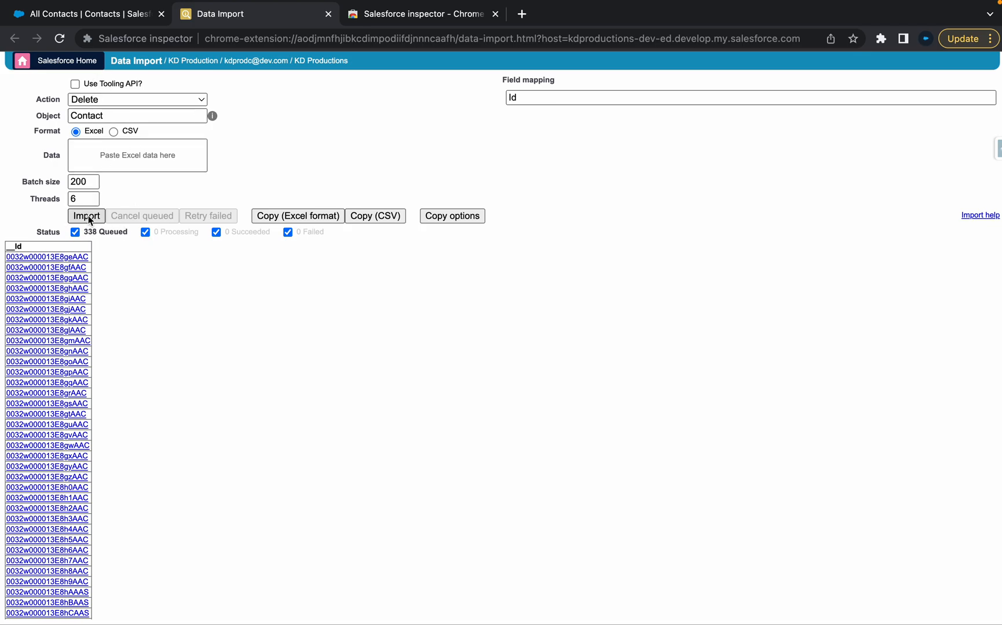
click(86, 216)
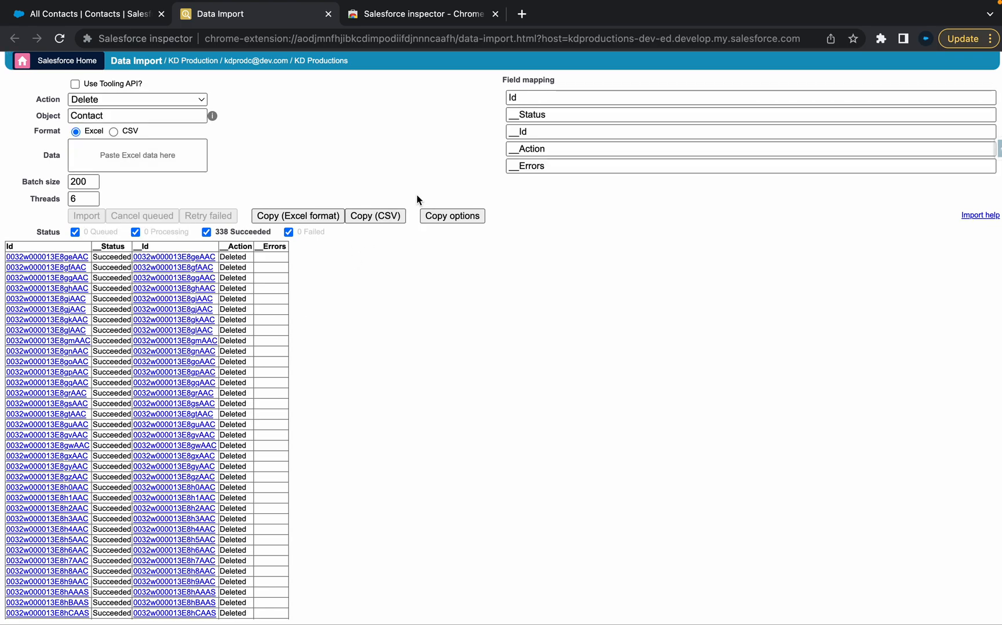
click(89, 13)
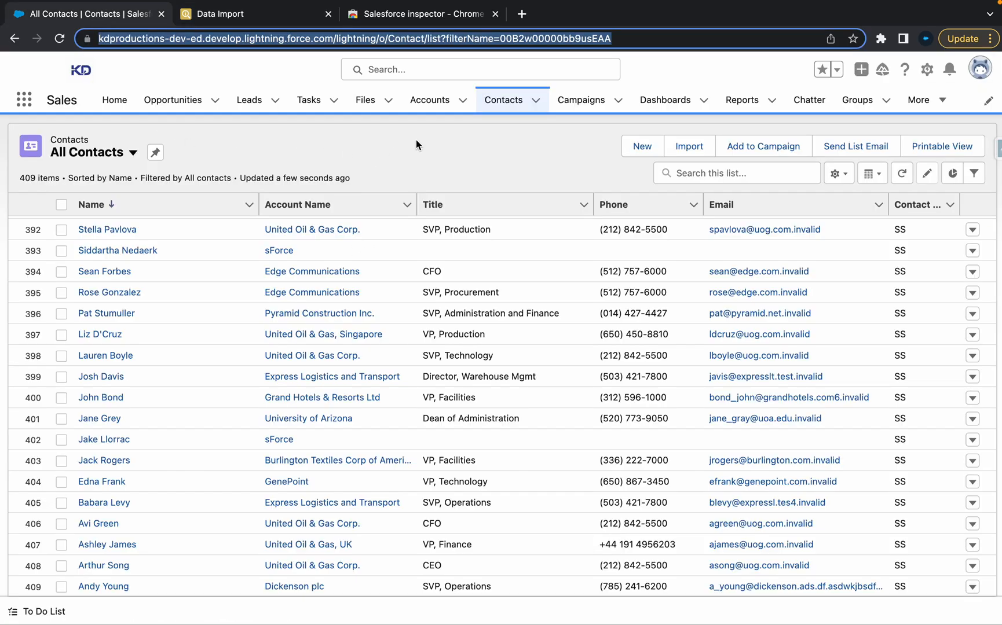
Refresh All Contacts to show 71 remaining, then open the Salesforce Inspector panel
click(59, 38)
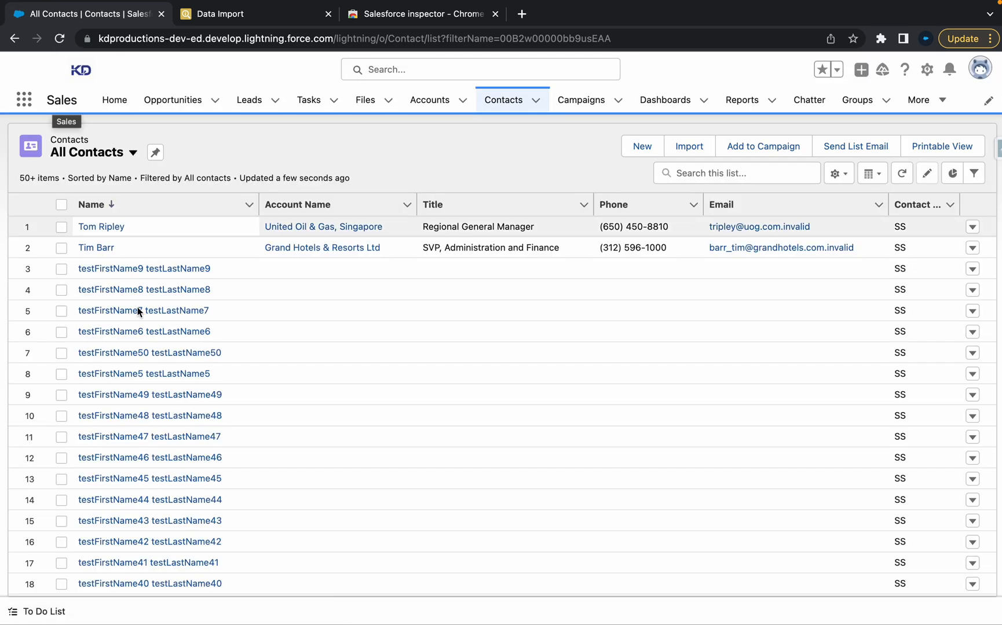
scroll(down, 3)
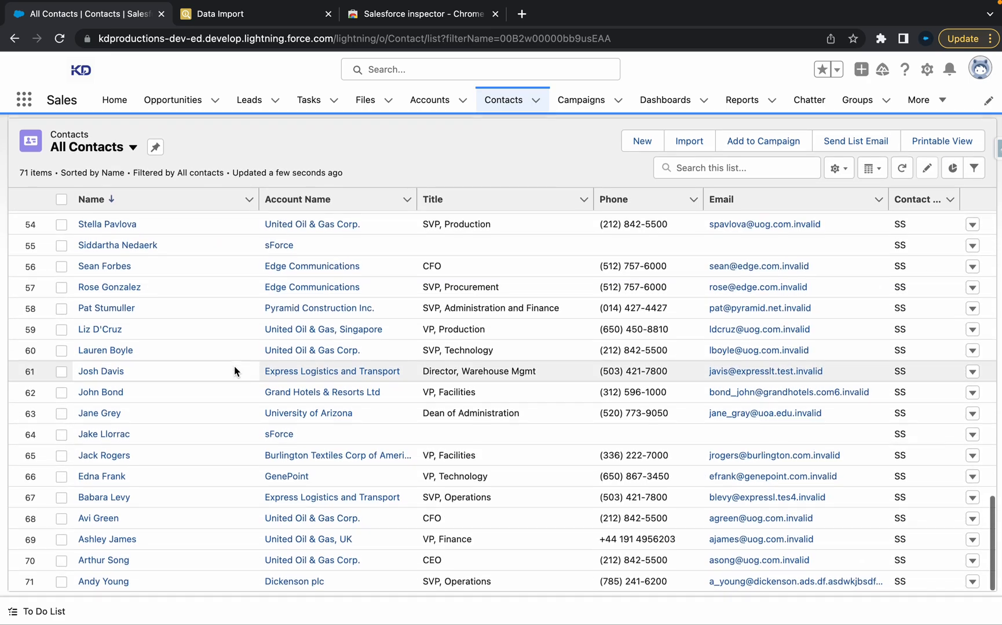
scroll(down, 3)
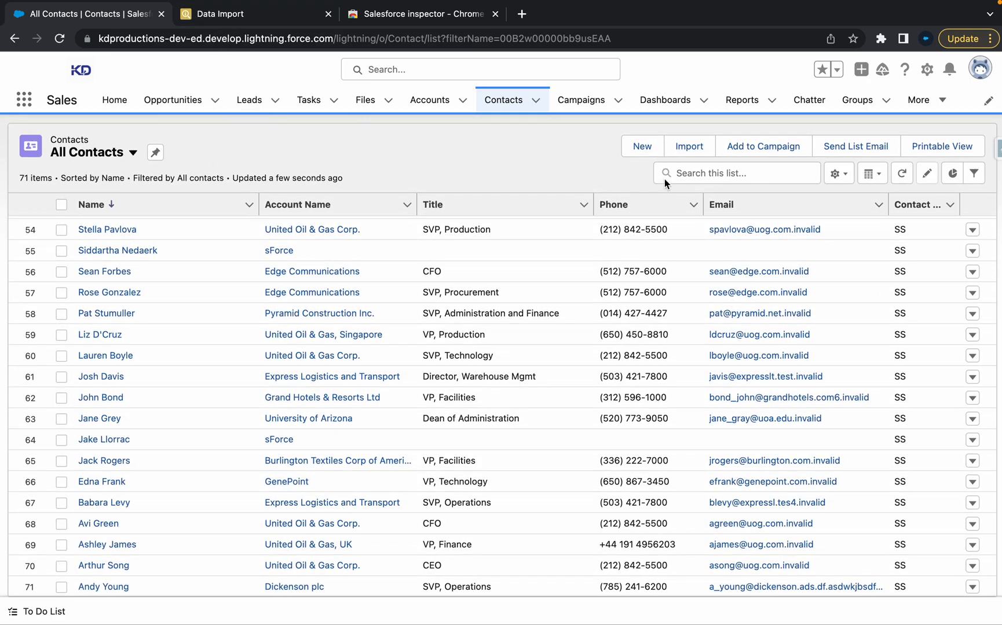
click(994, 148)
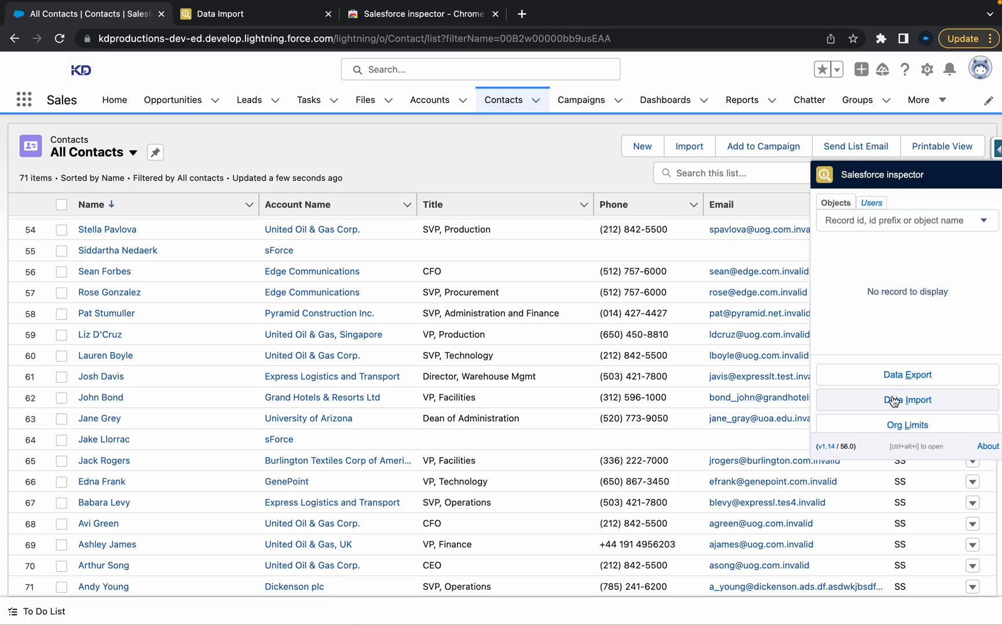
Export all remaining Contact Ids with 'select Id from Contact' and return to Data Import
click(904, 376)
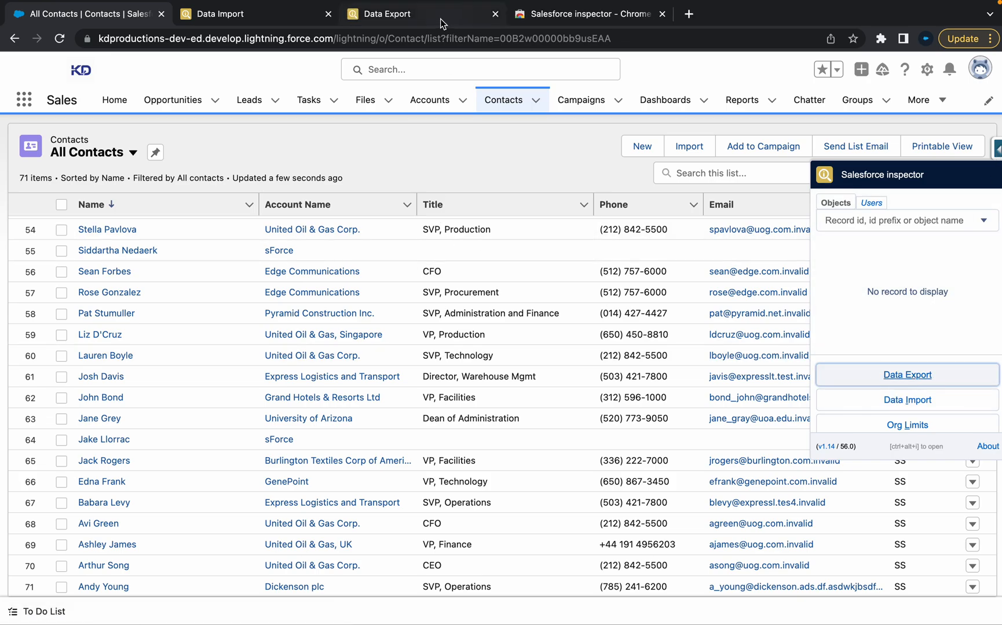
click(905, 375)
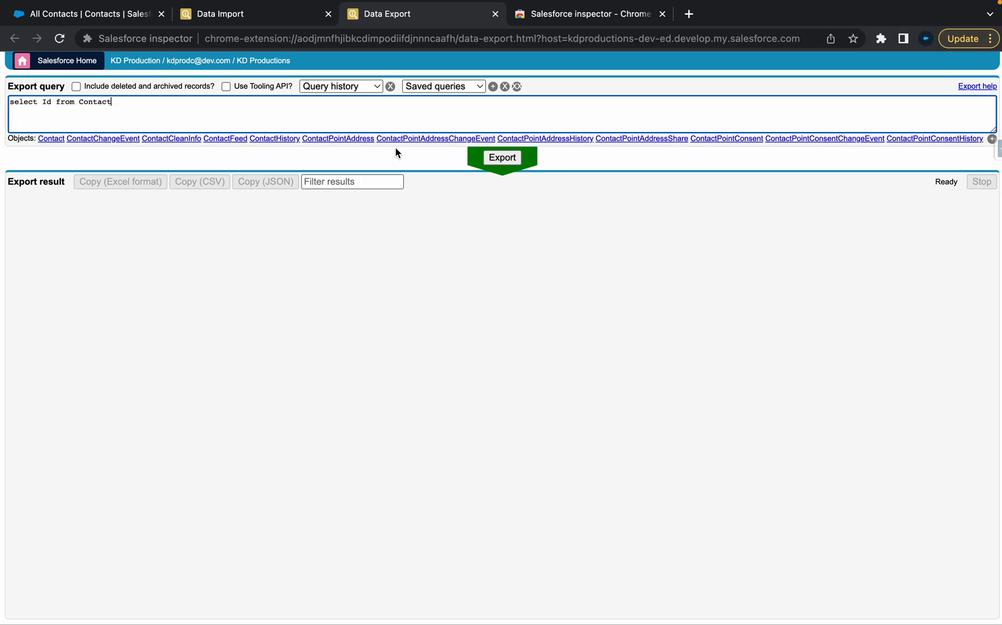
click(502, 156)
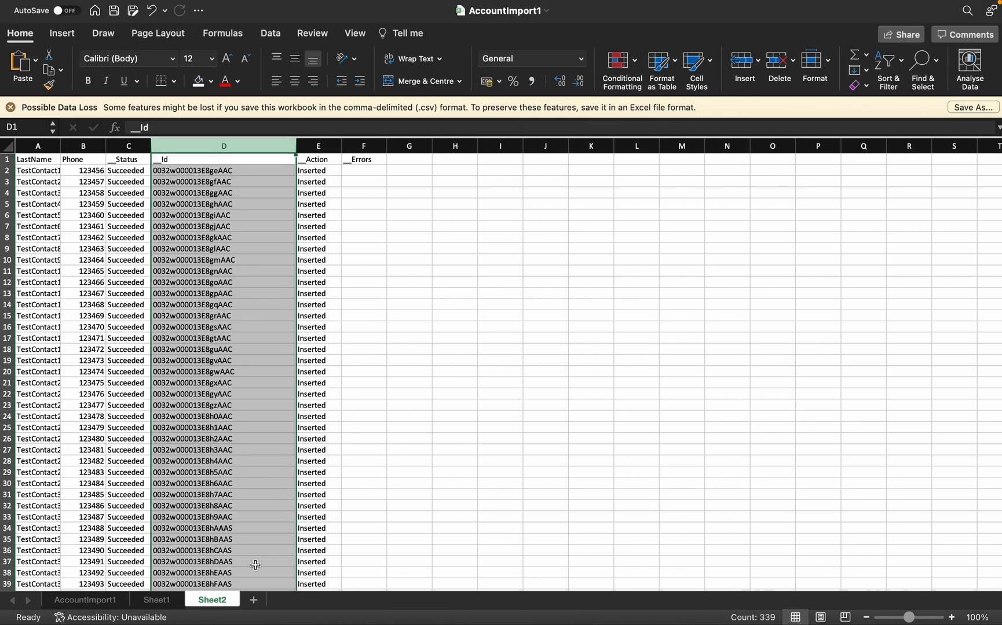
click(266, 600)
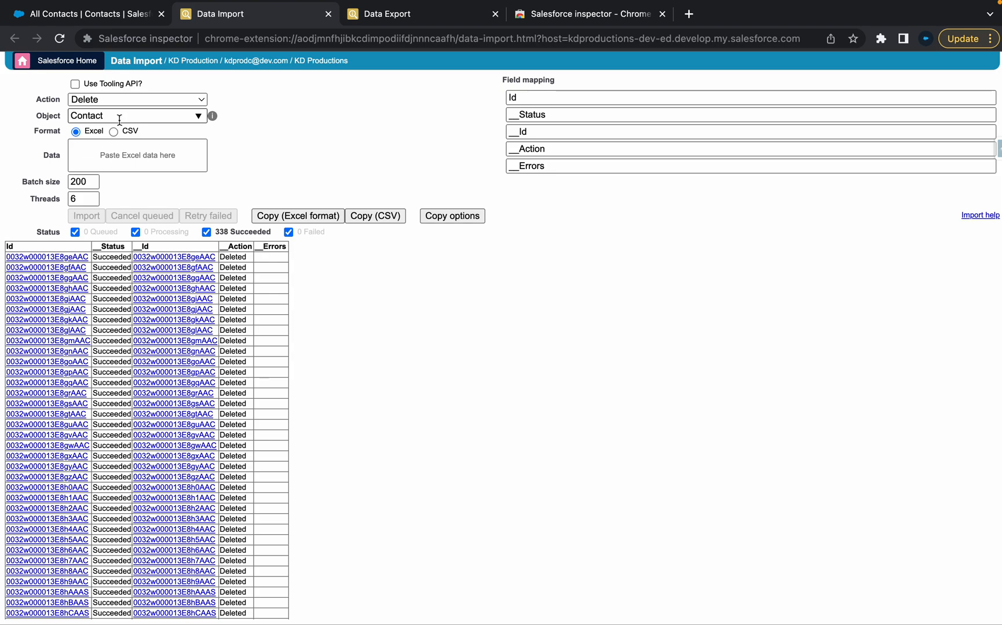
Confirm the Delete import of 71 Ids and review 56 successes, 15 case-linked failures
click(86, 216)
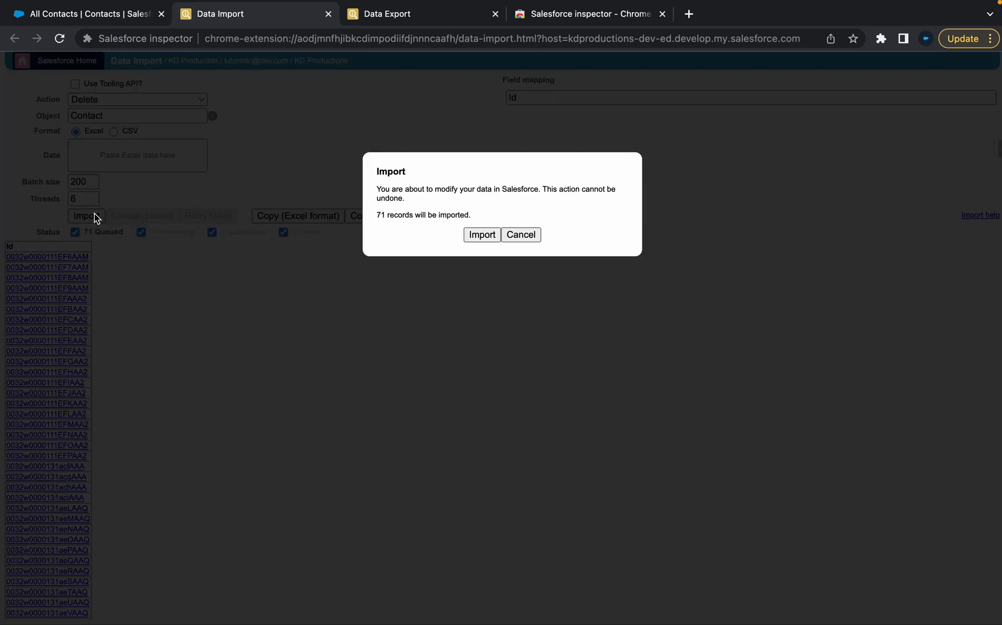
click(481, 235)
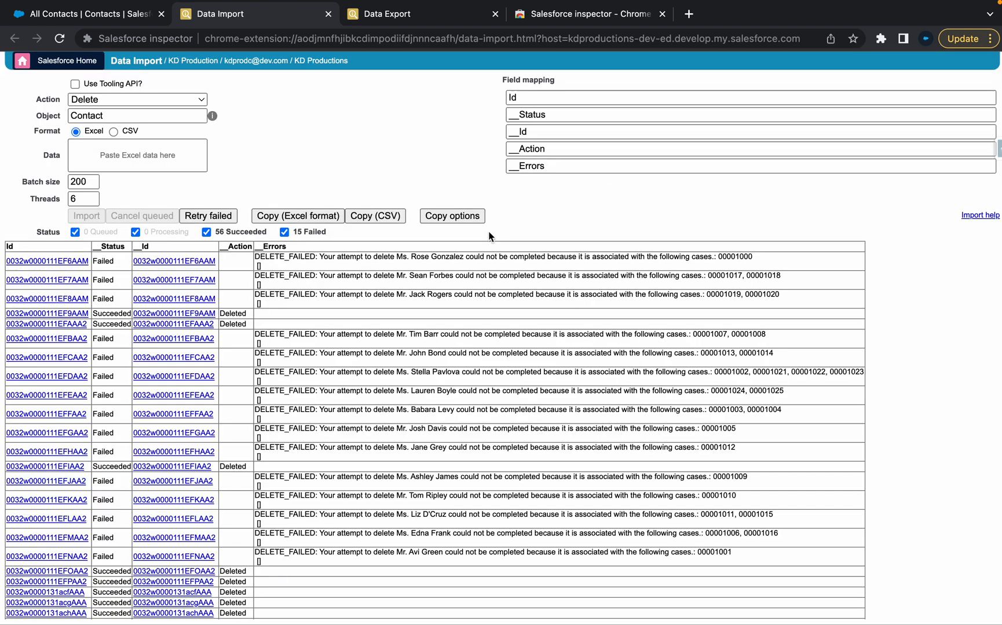
mouse_move(506, 286)
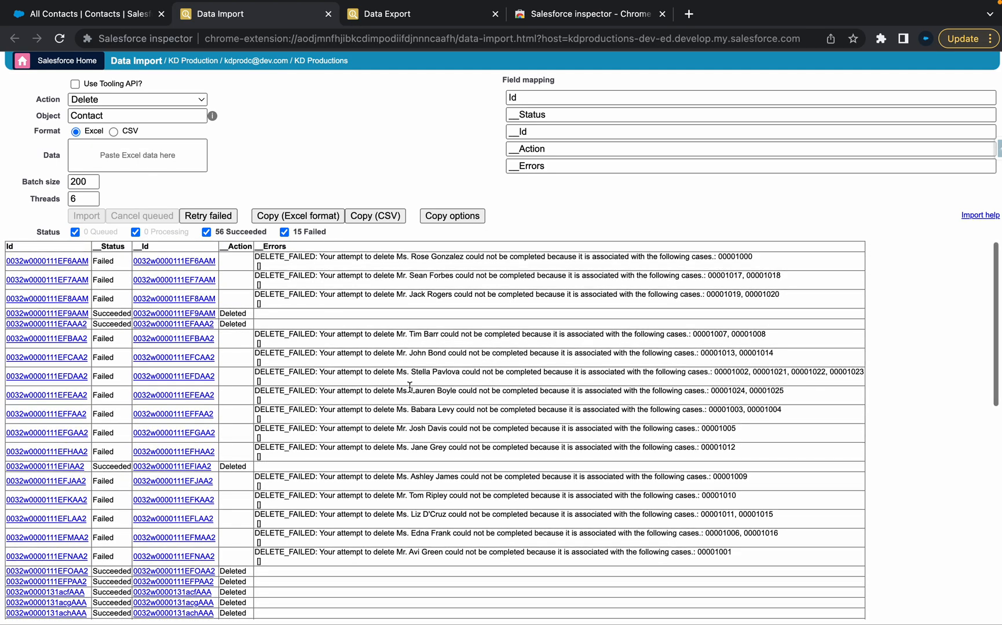
scroll(down, 3)
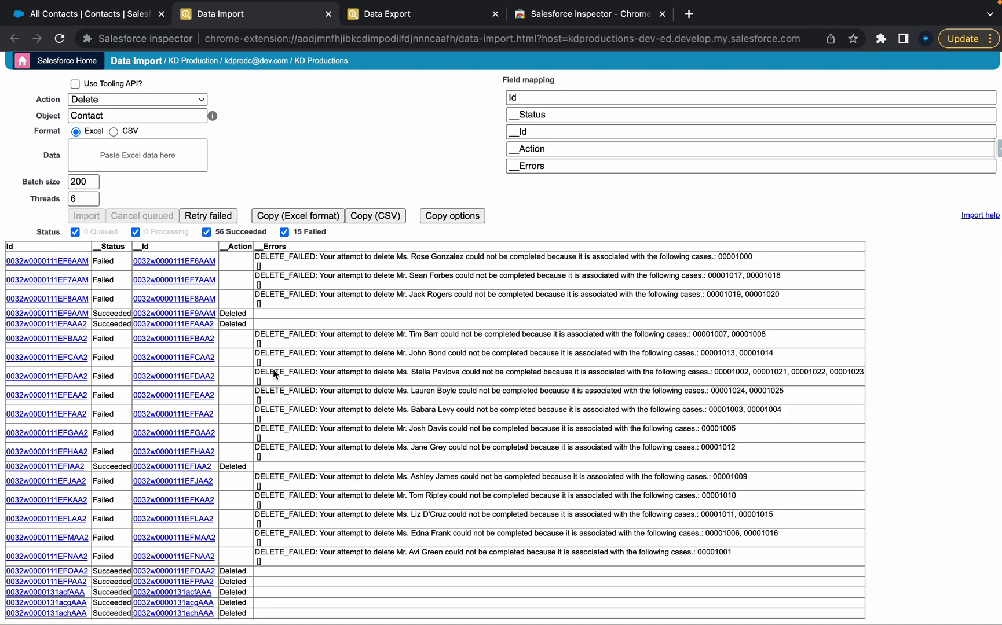
mouse_move(329, 258)
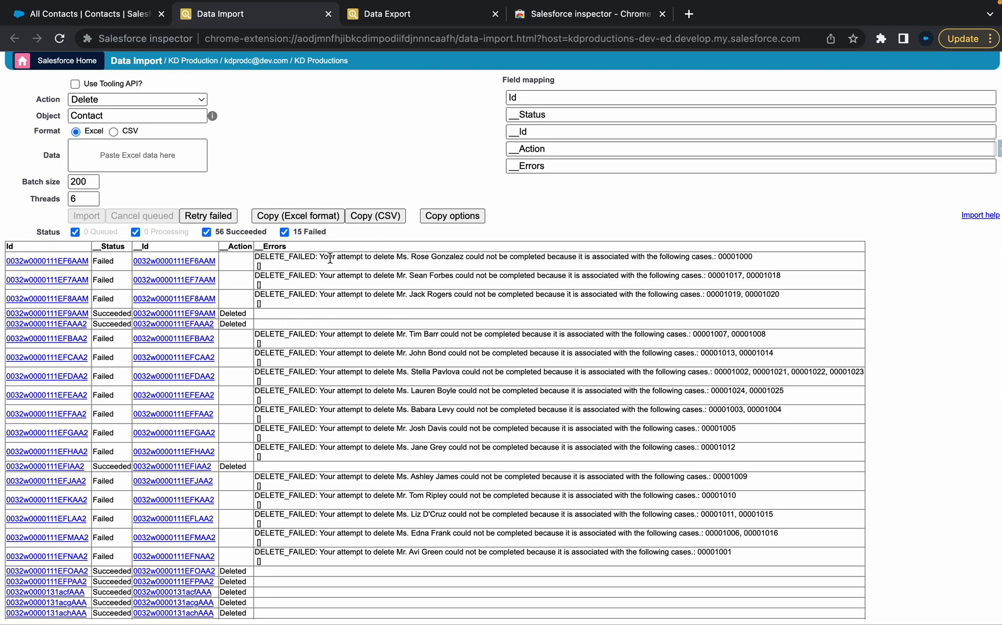
mouse_move(550, 260)
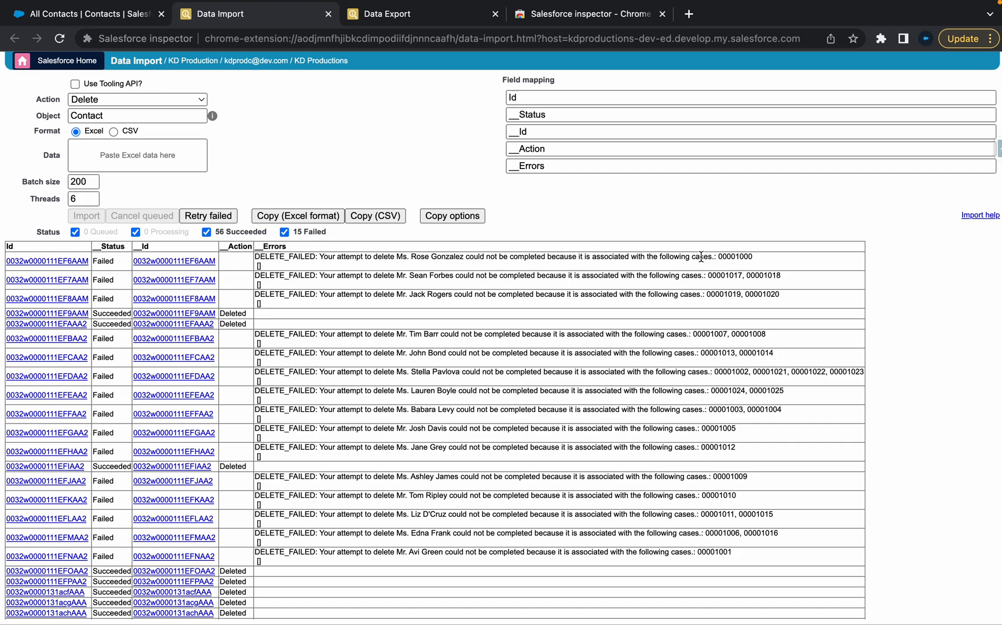
mouse_move(595, 234)
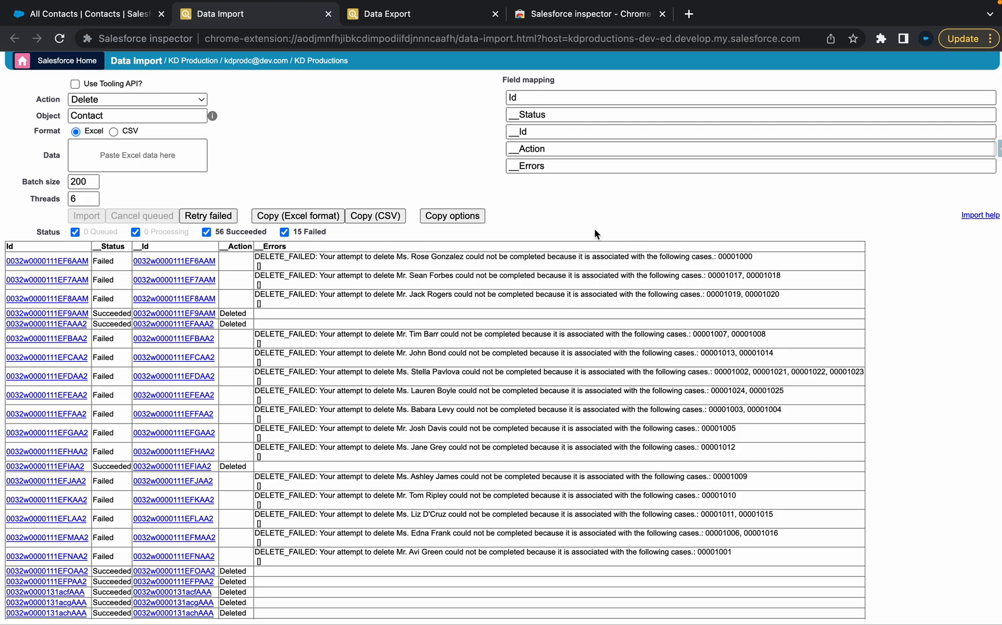